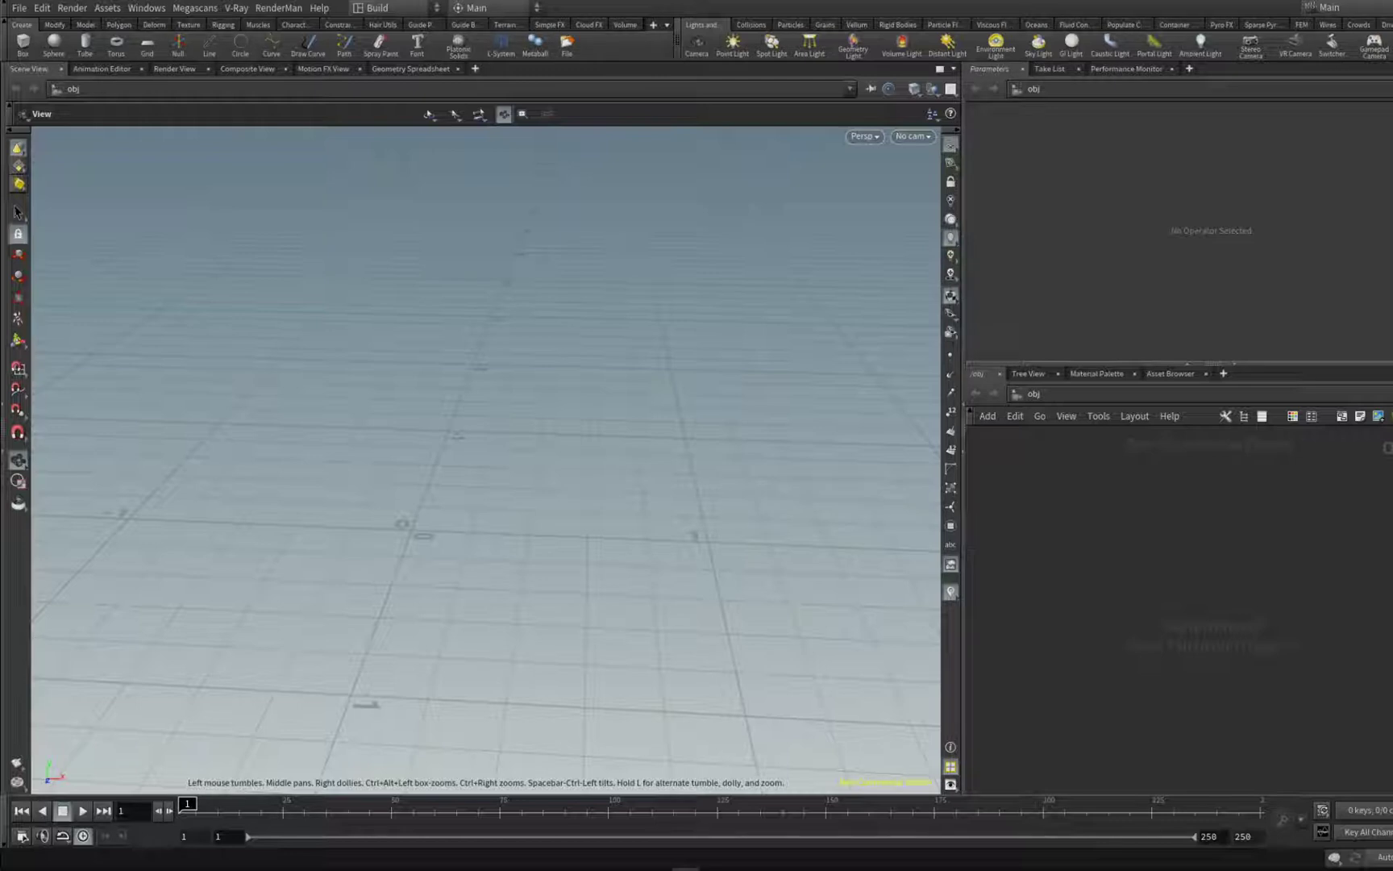
mouse_move(1118, 504)
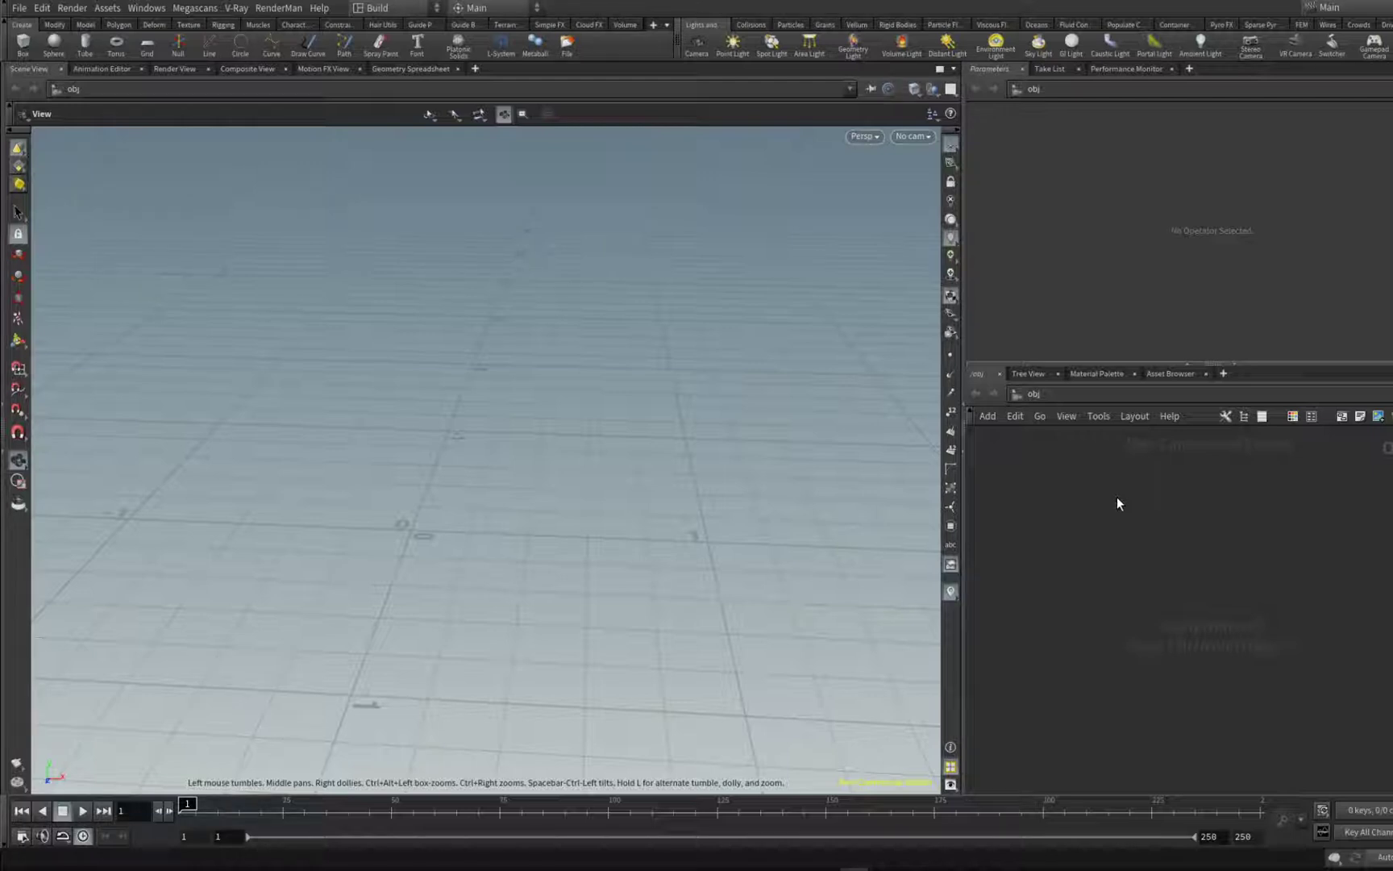
Step: Inside geo1, add sphere, box and torus nodes and wire all three into merge1
click(1119, 503)
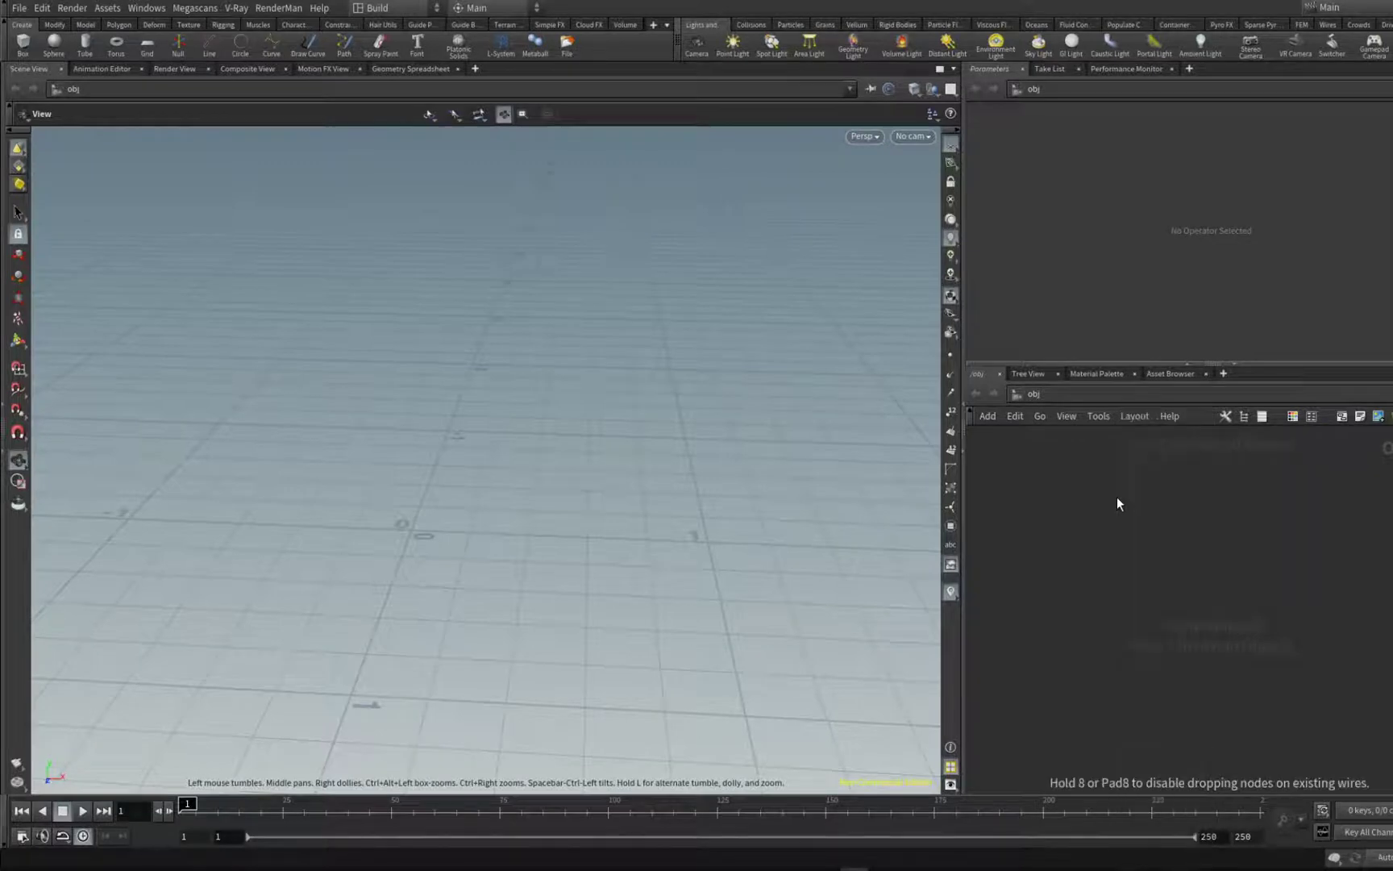
key(Tab)
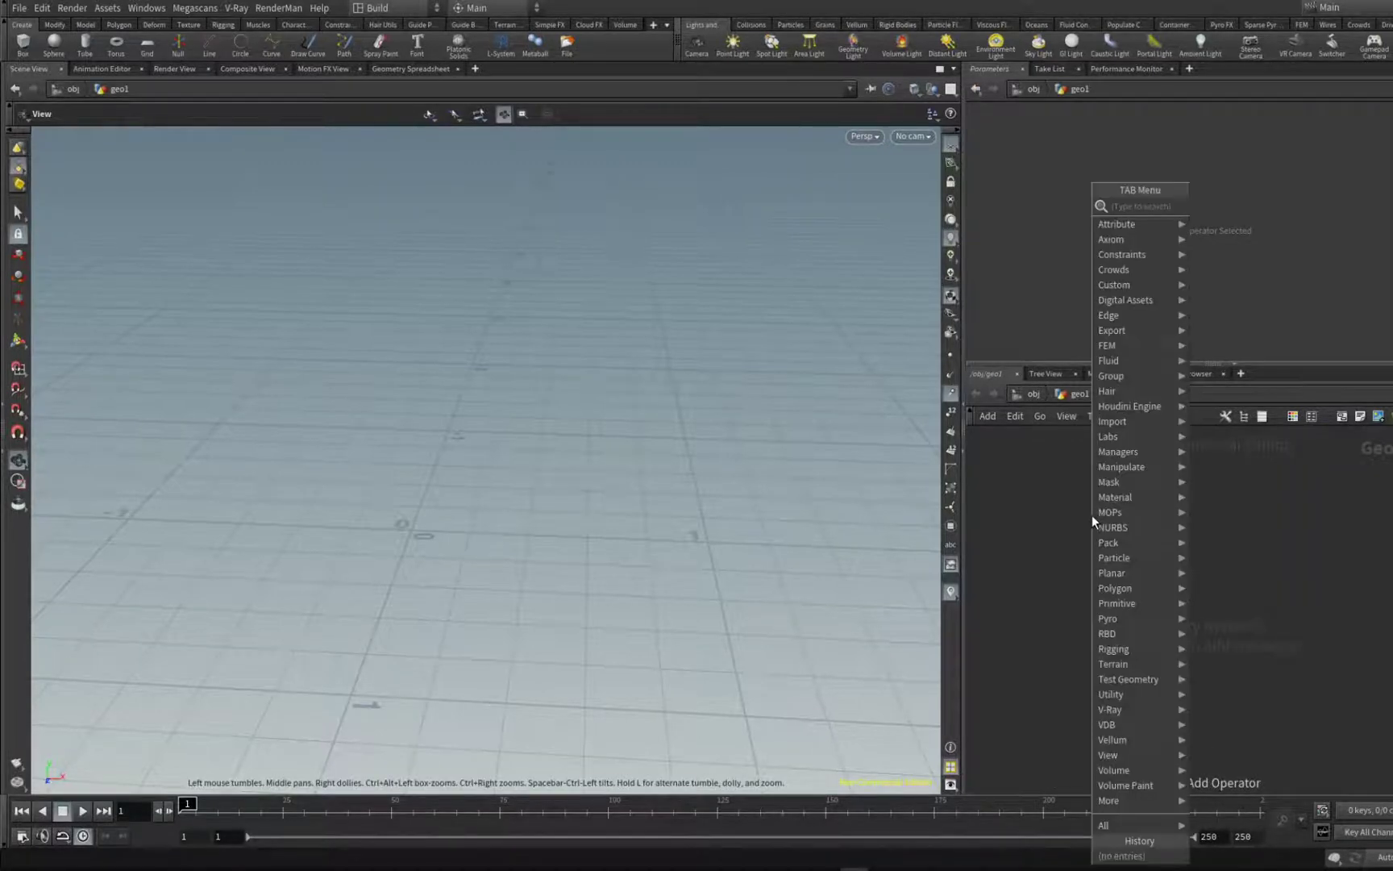
text(sphere)
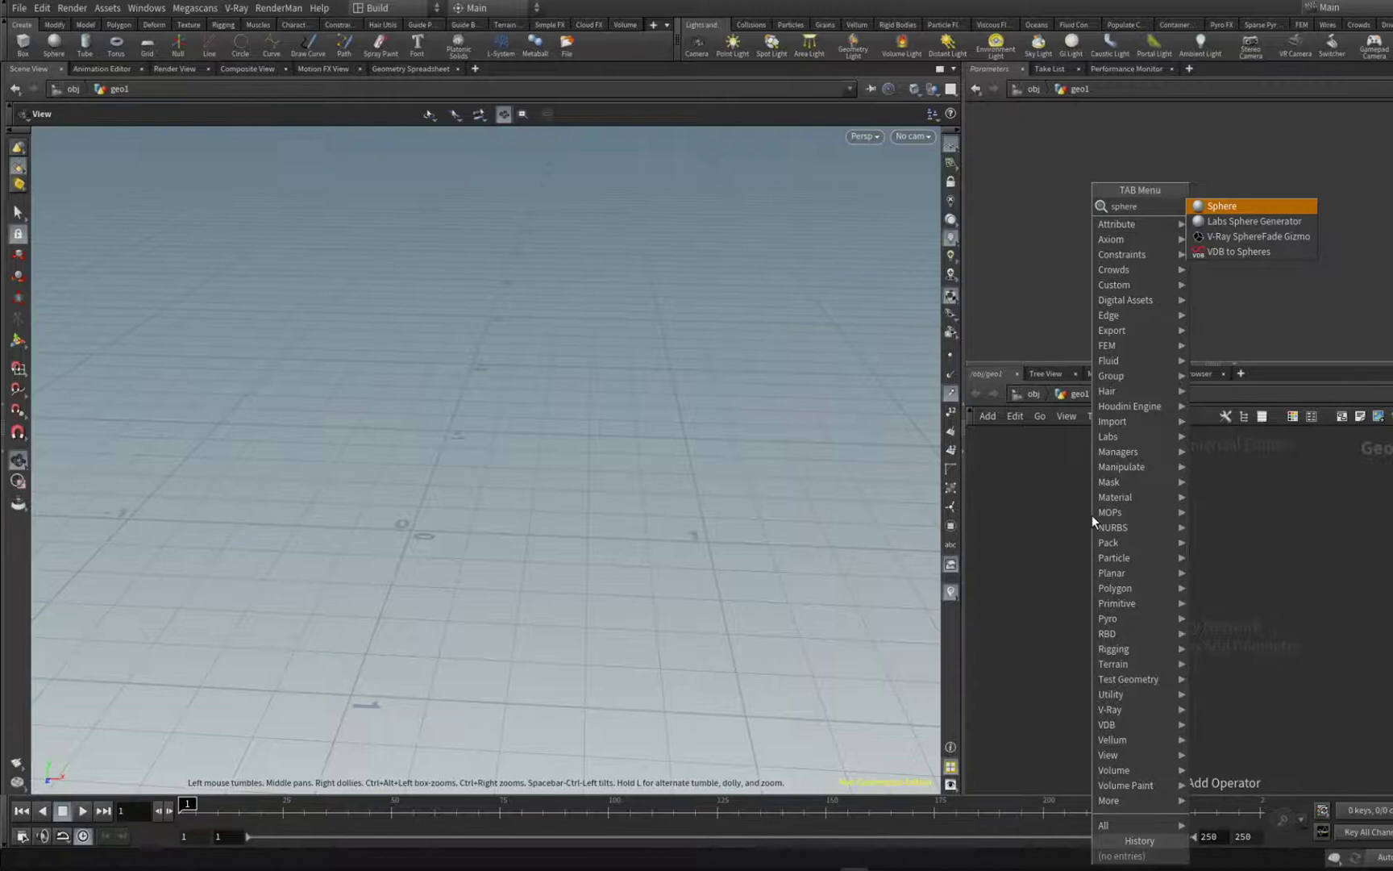
click(1221, 206)
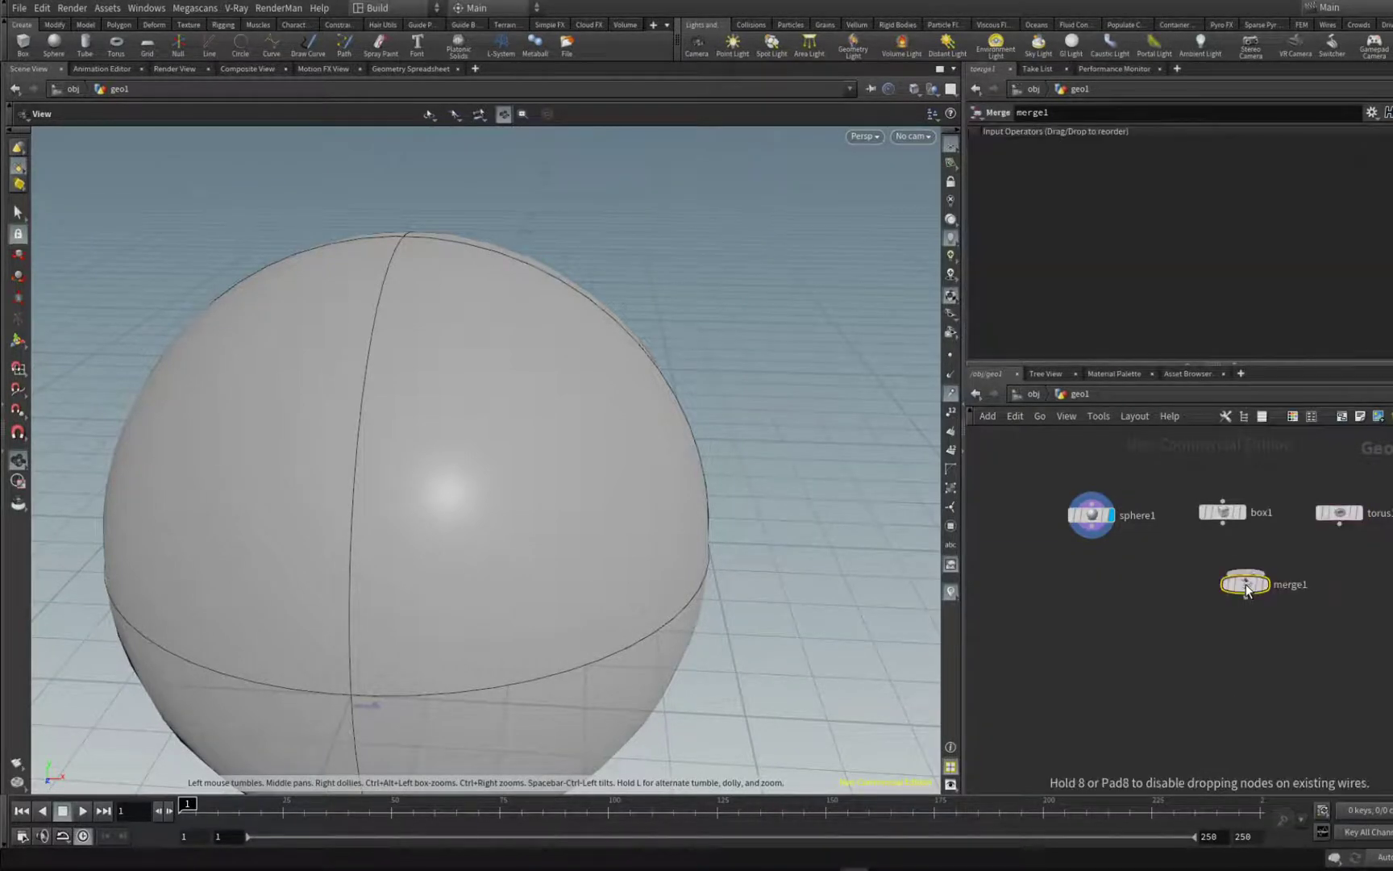
drag(1244, 583, 1140, 635)
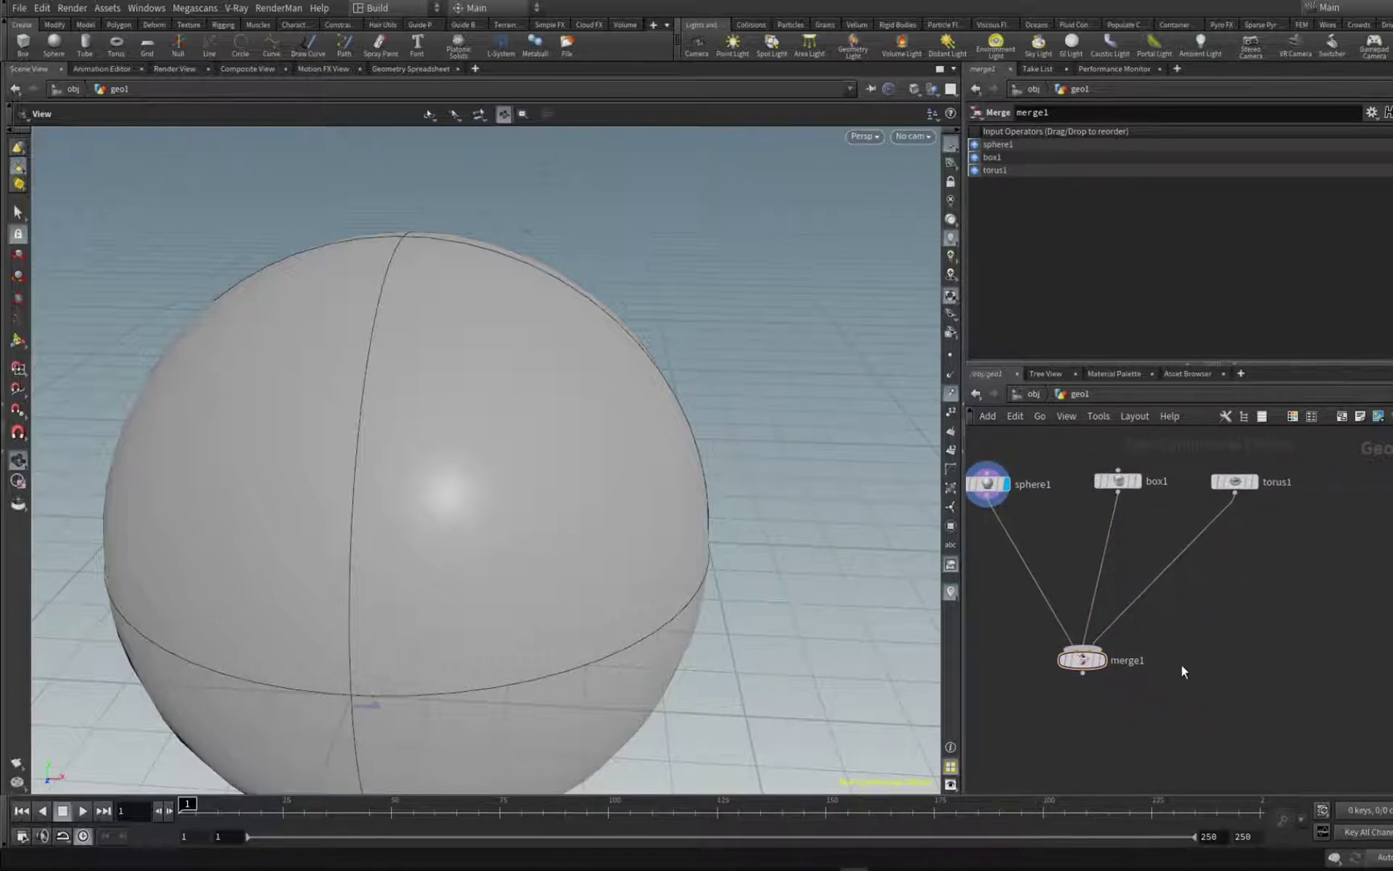
Step: Copy merge1 onto the points of sphere2, a polygon mesh with uniform scale 1.49
key(tab)
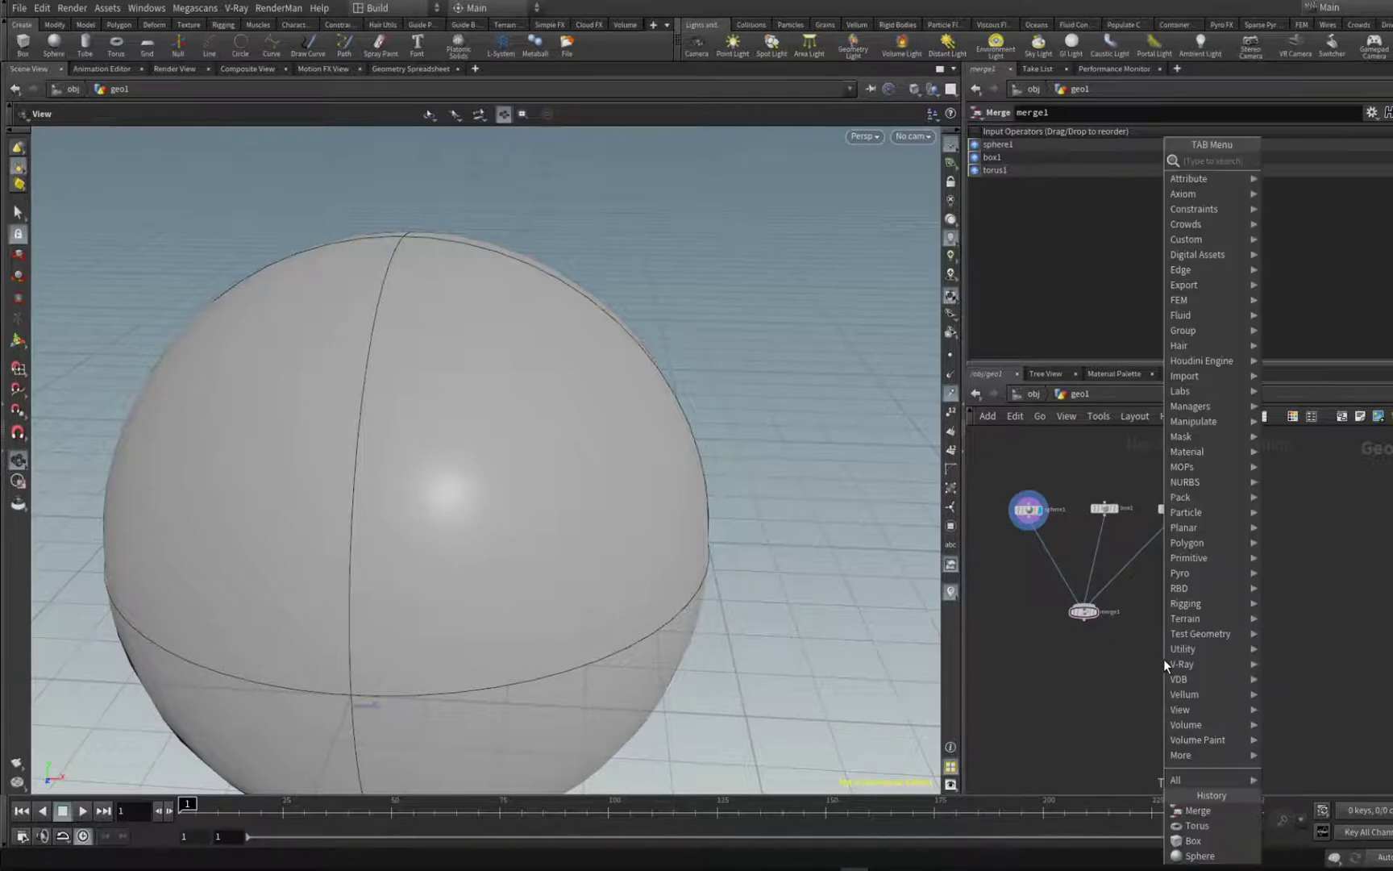
text(copy)
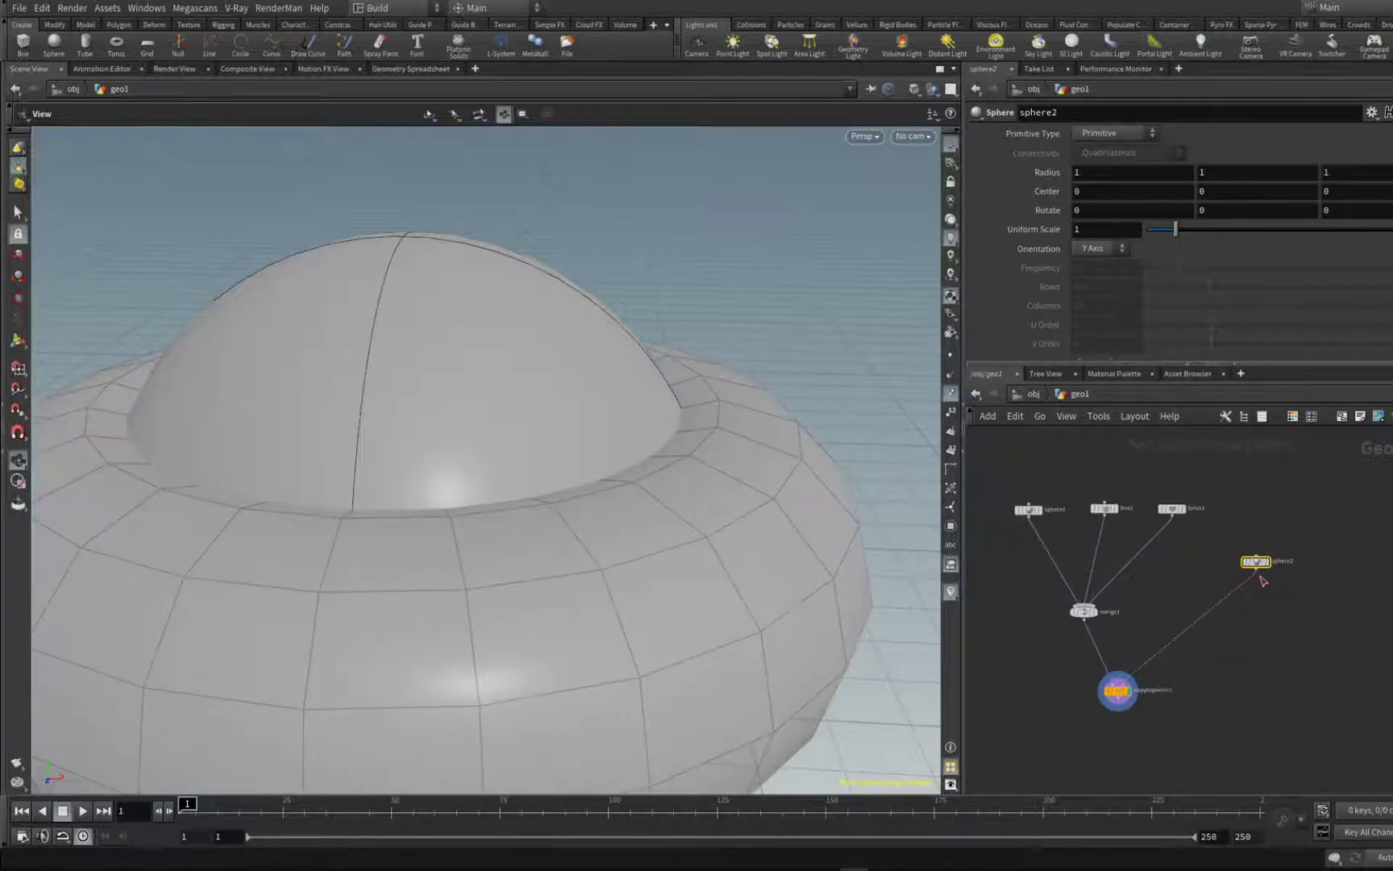
click(1115, 133)
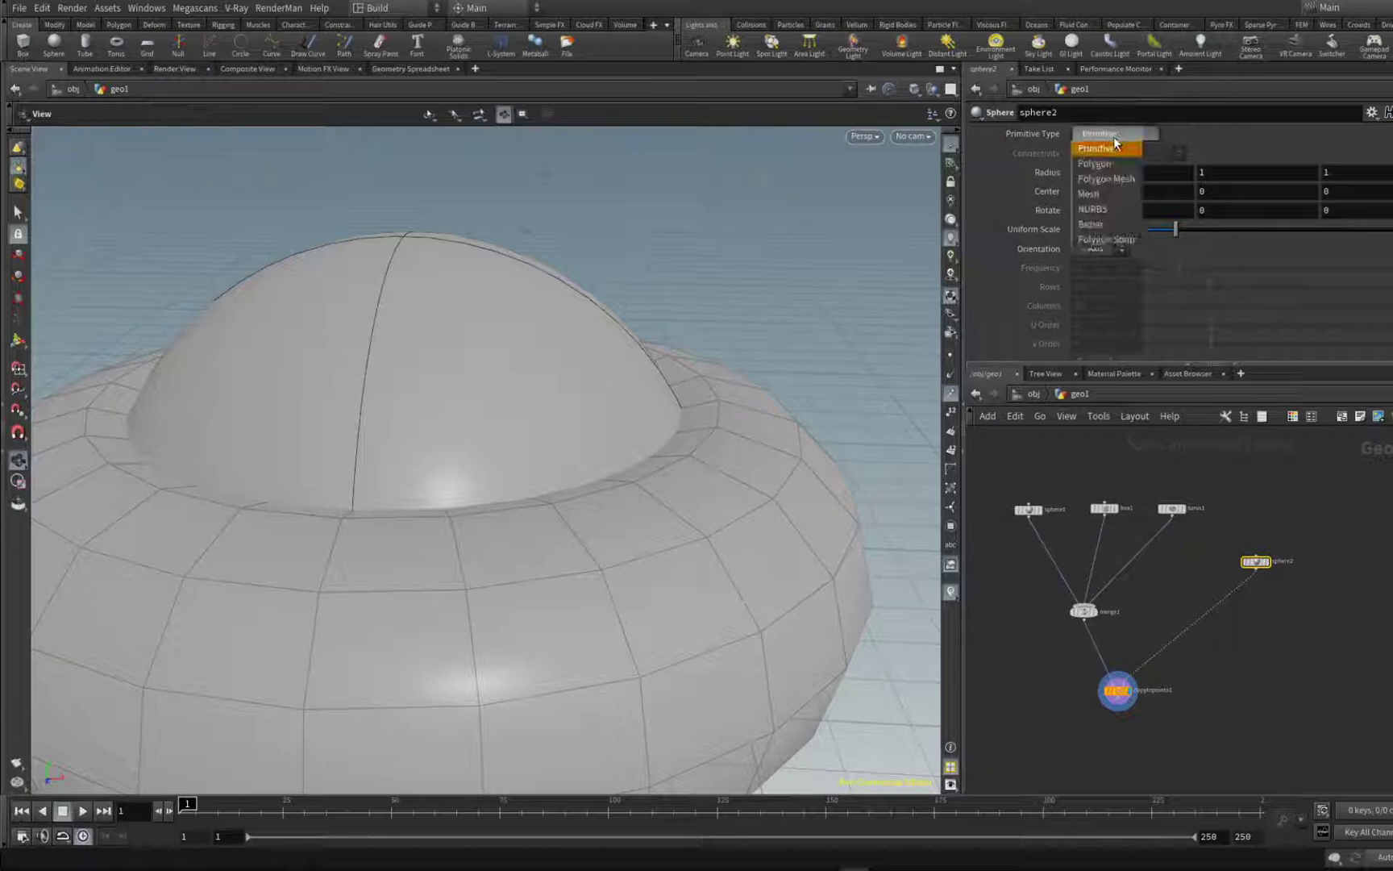
click(1105, 177)
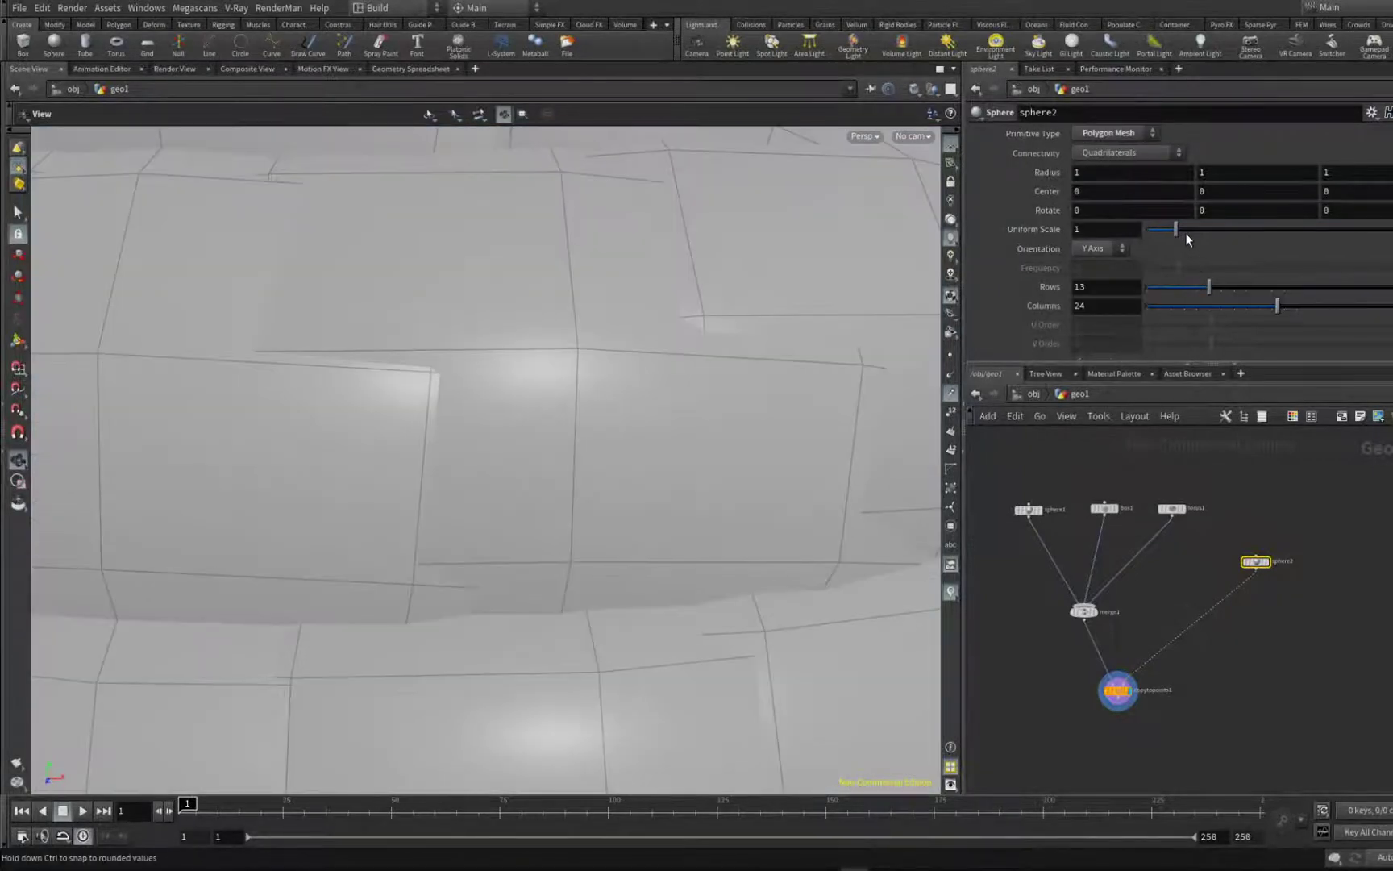
drag(1156, 229, 1179, 229)
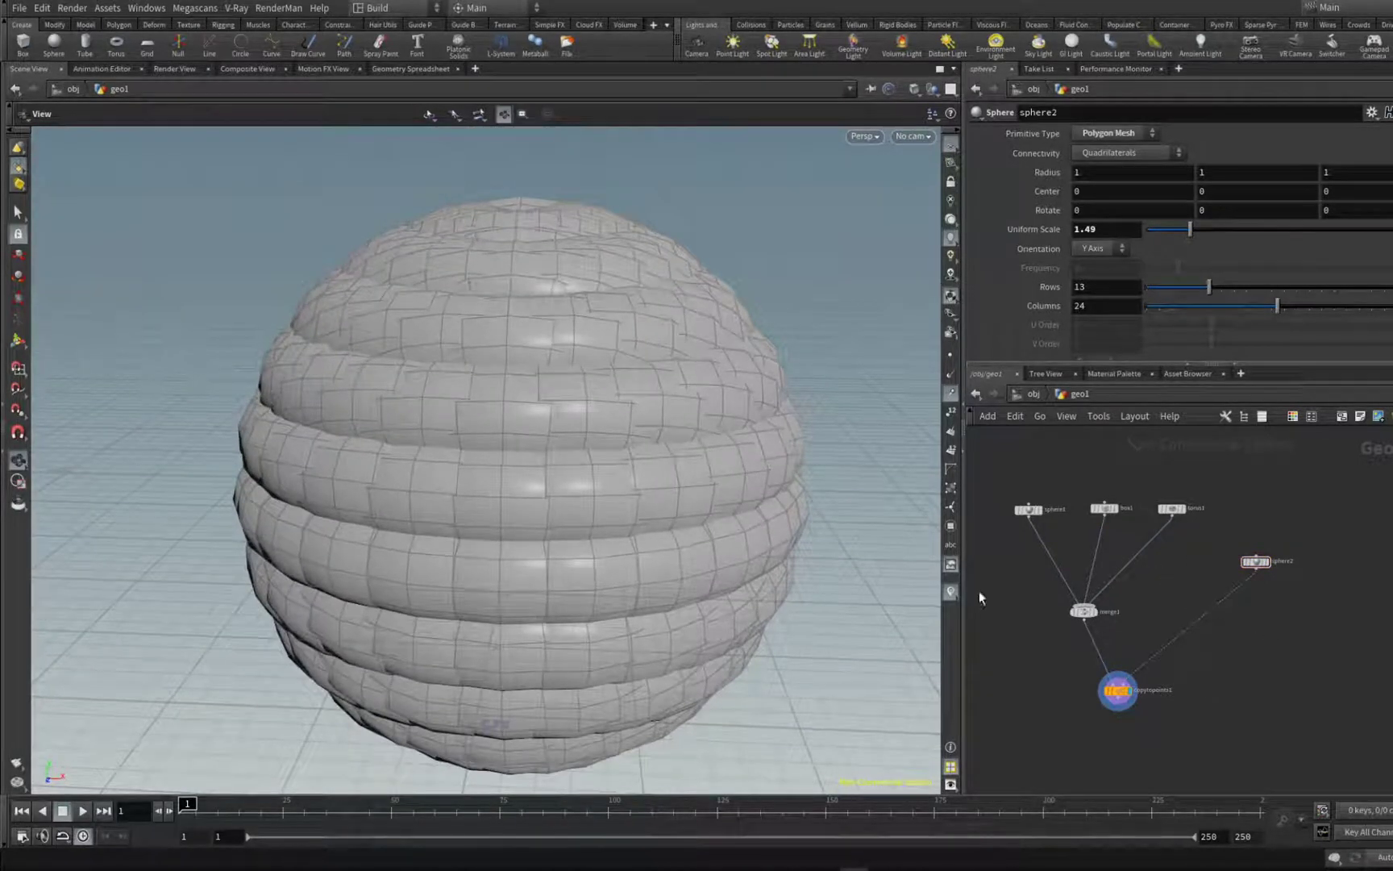
mouse_move(981, 483)
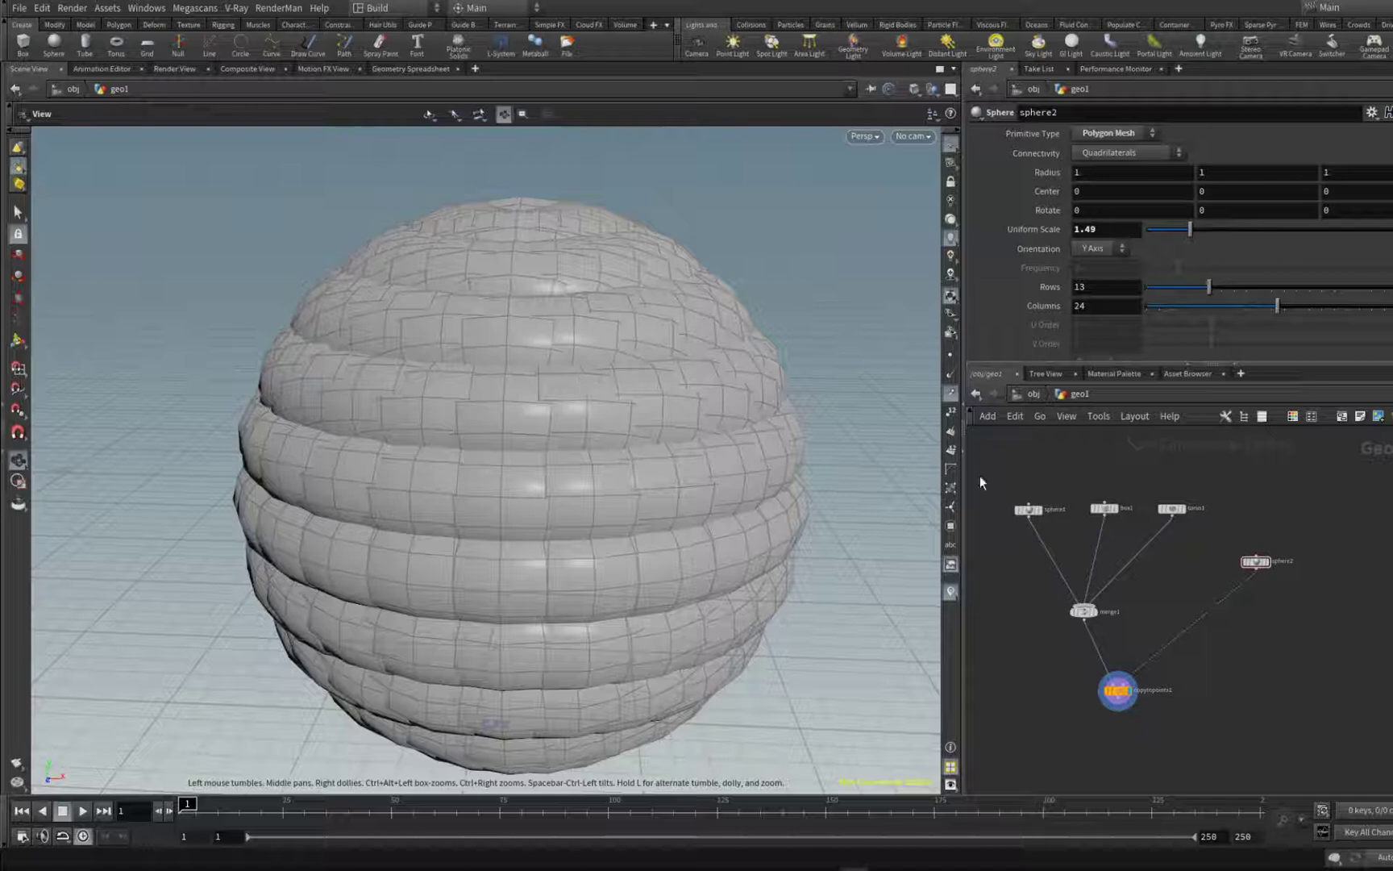
key(Tab)
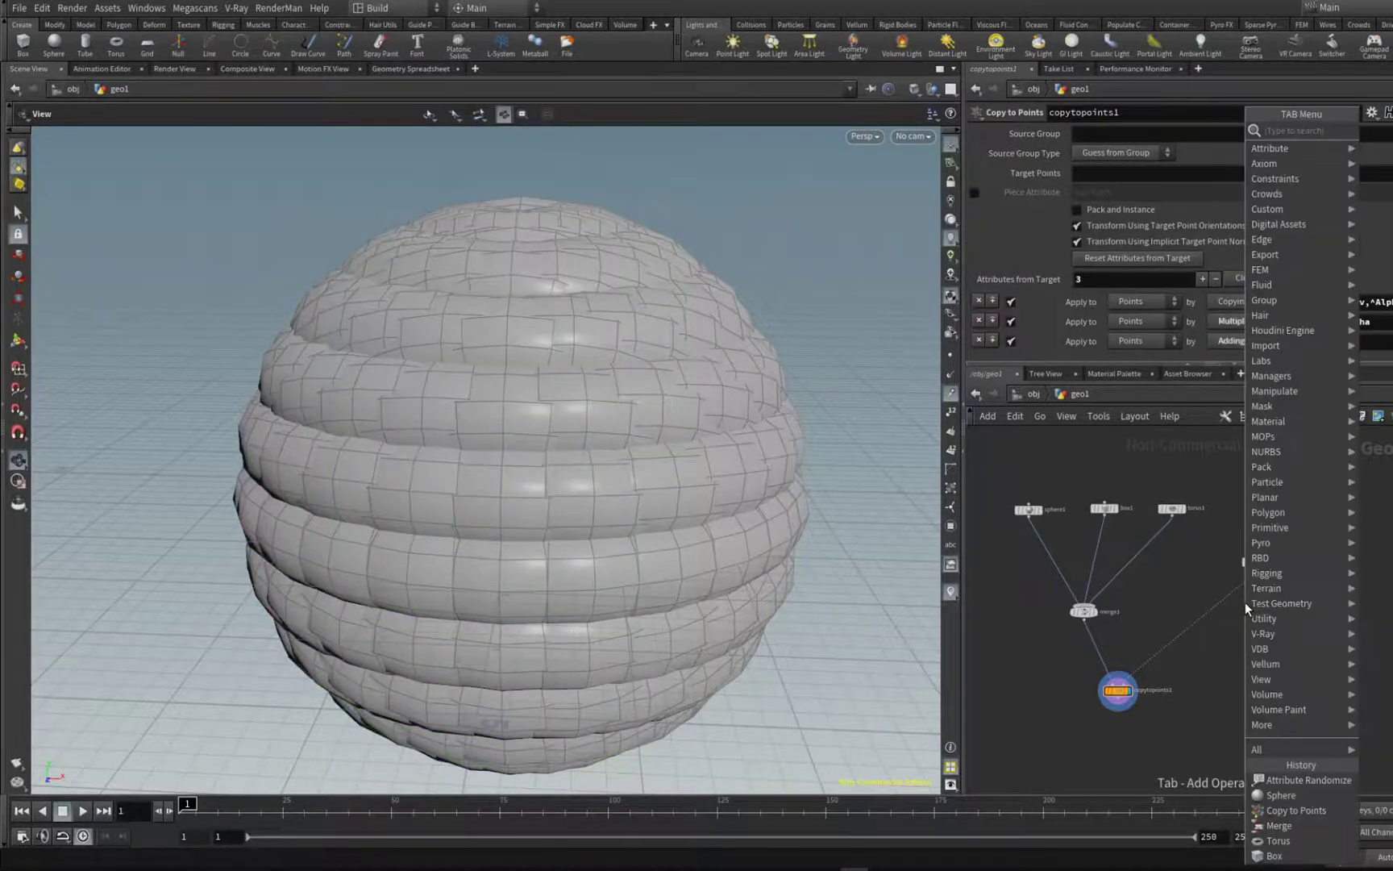
Step: Add an Attribute Create node after sphere2 that creates a pscale attribute
text(attr)
text(p)
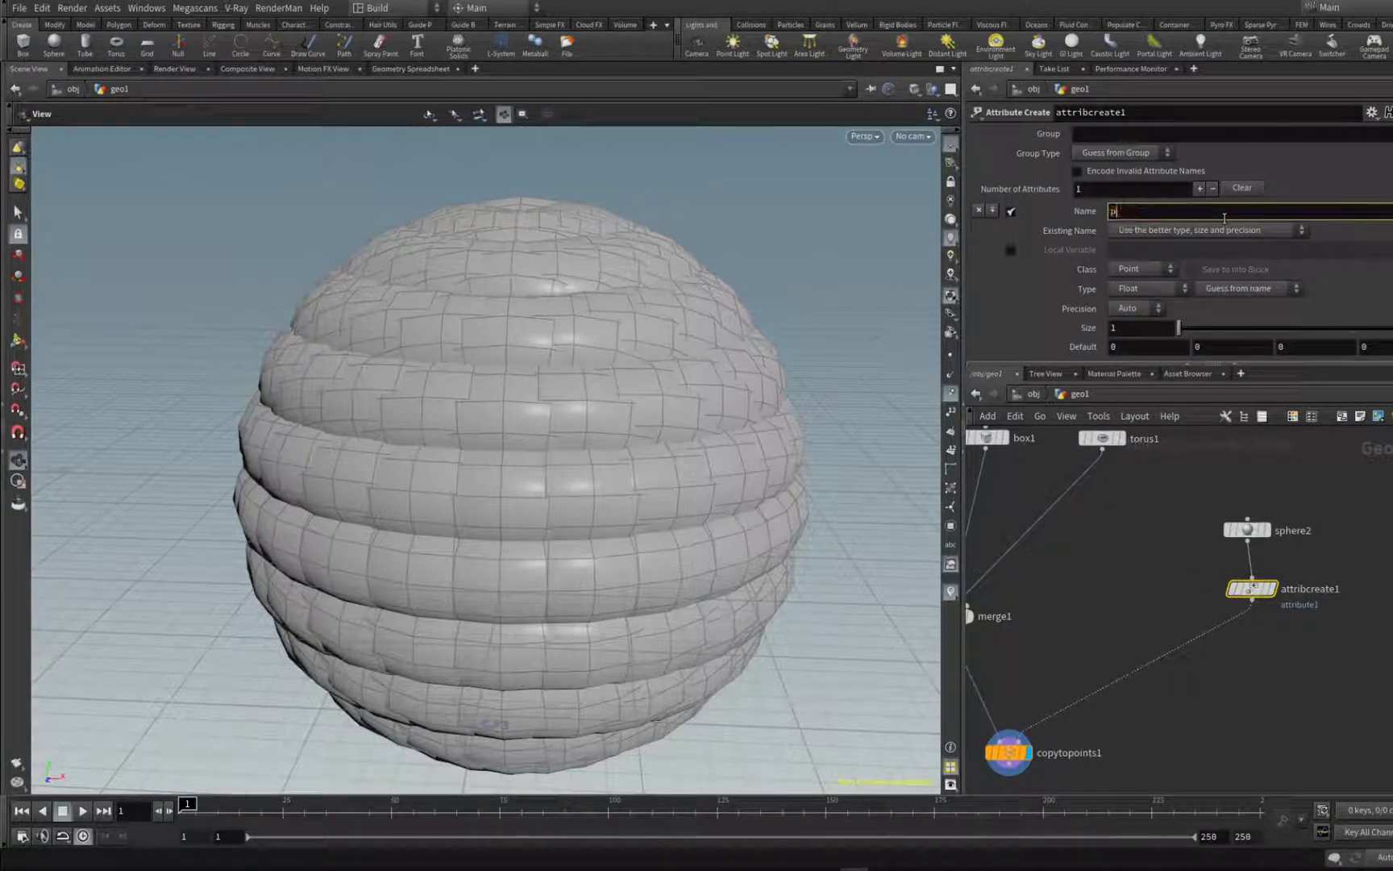
text(scale)
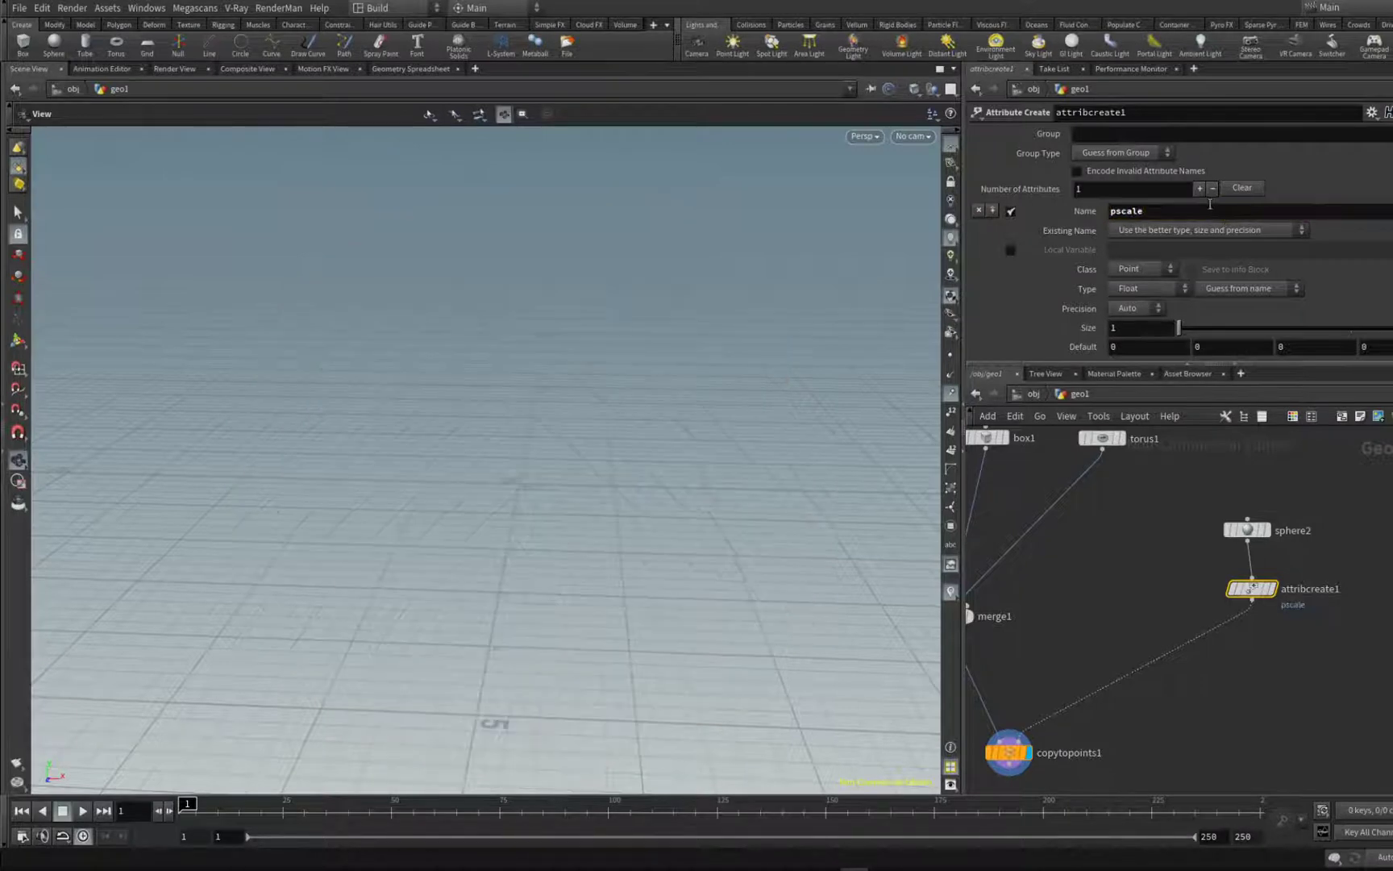
scroll(down, 3)
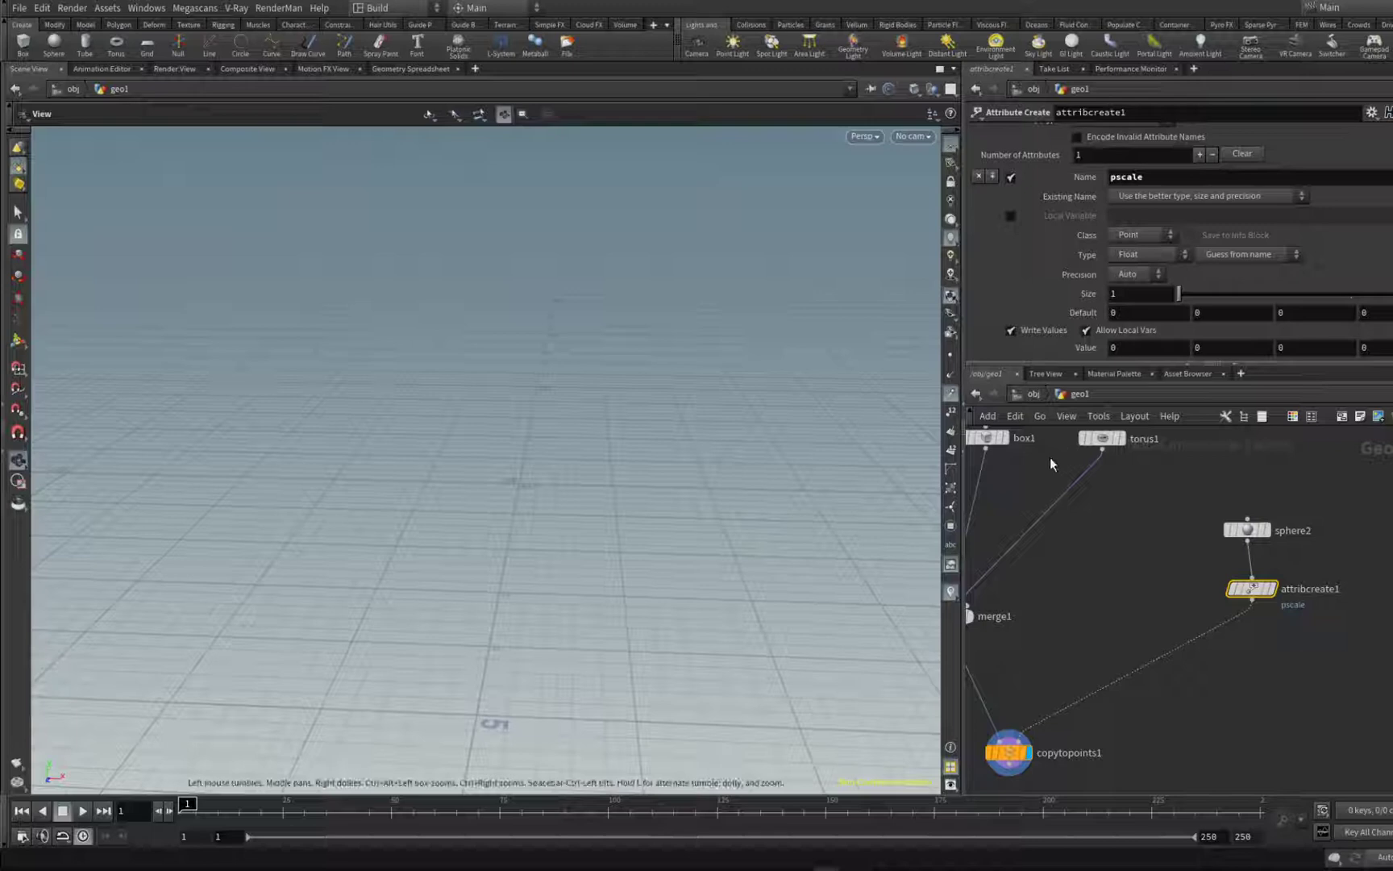
click(1149, 254)
text(at)
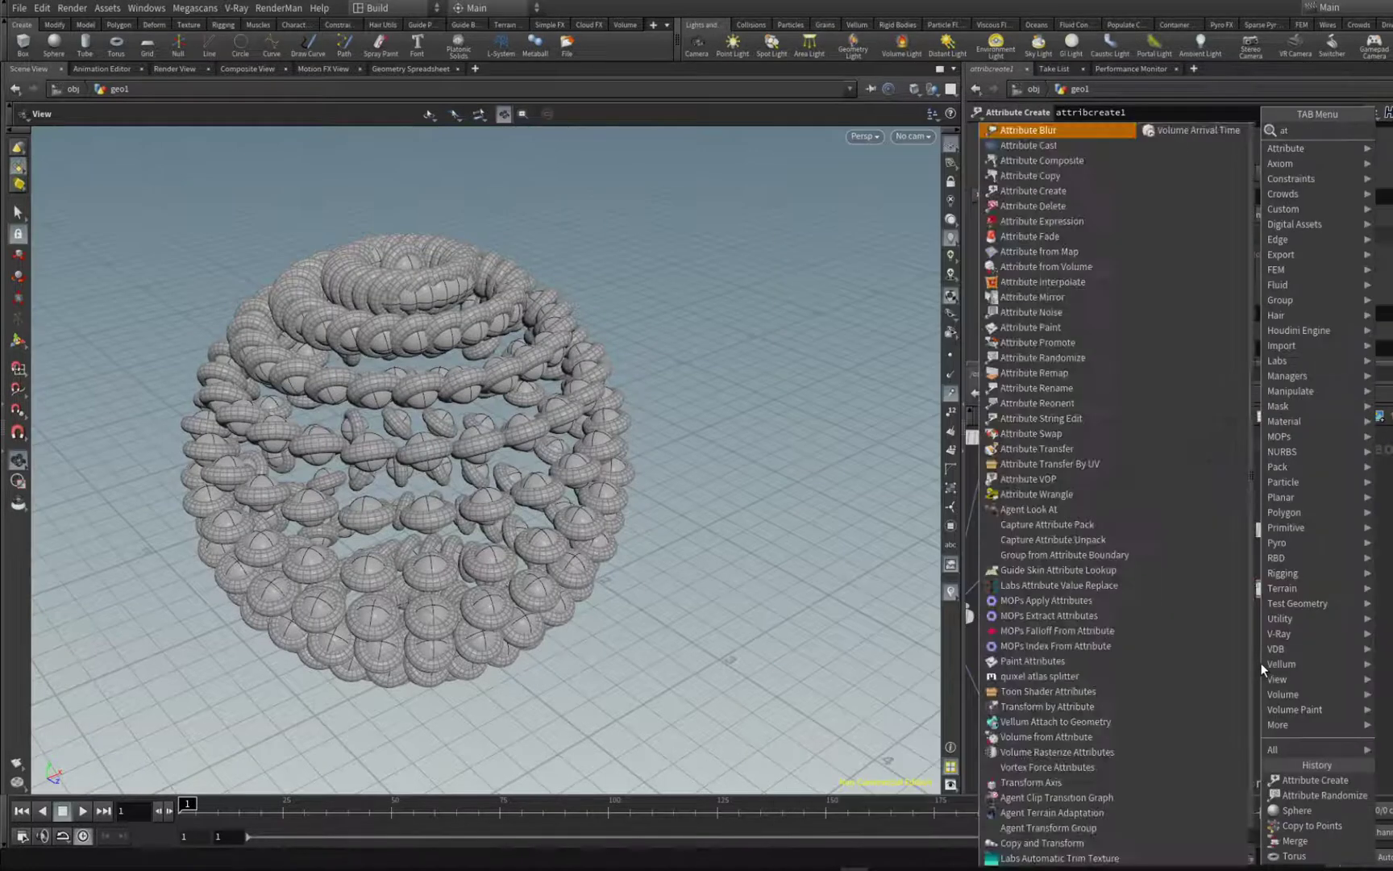
Step: Add an Attribute Randomize node after attribcreate1 writing an attribute named variant
click(1031, 191)
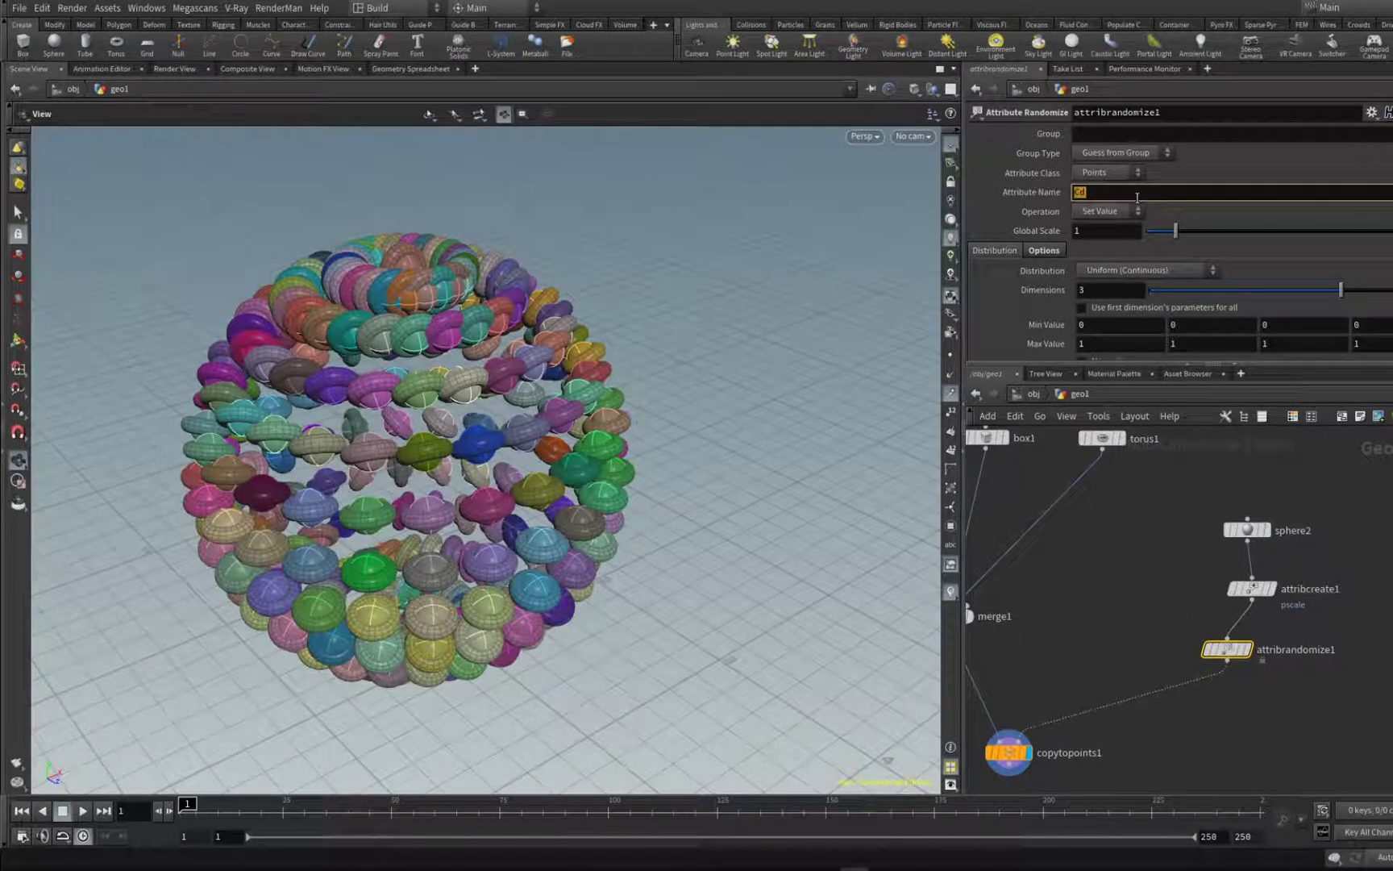
text(variant)
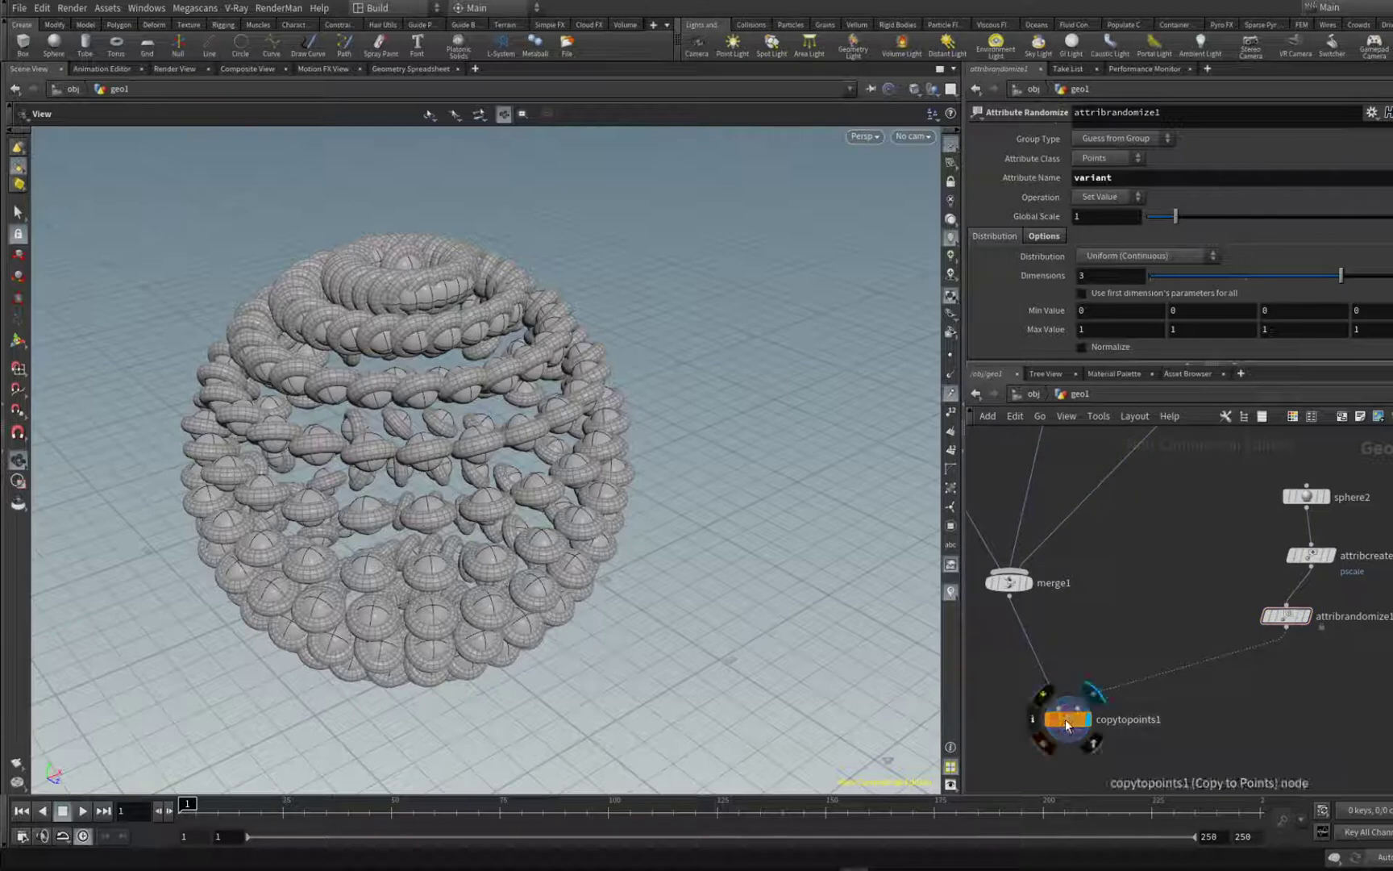
Step: Set Copy to Points Piece Attribute to variant and pack sphere1, box1 and torus1 before merge1
click(1069, 718)
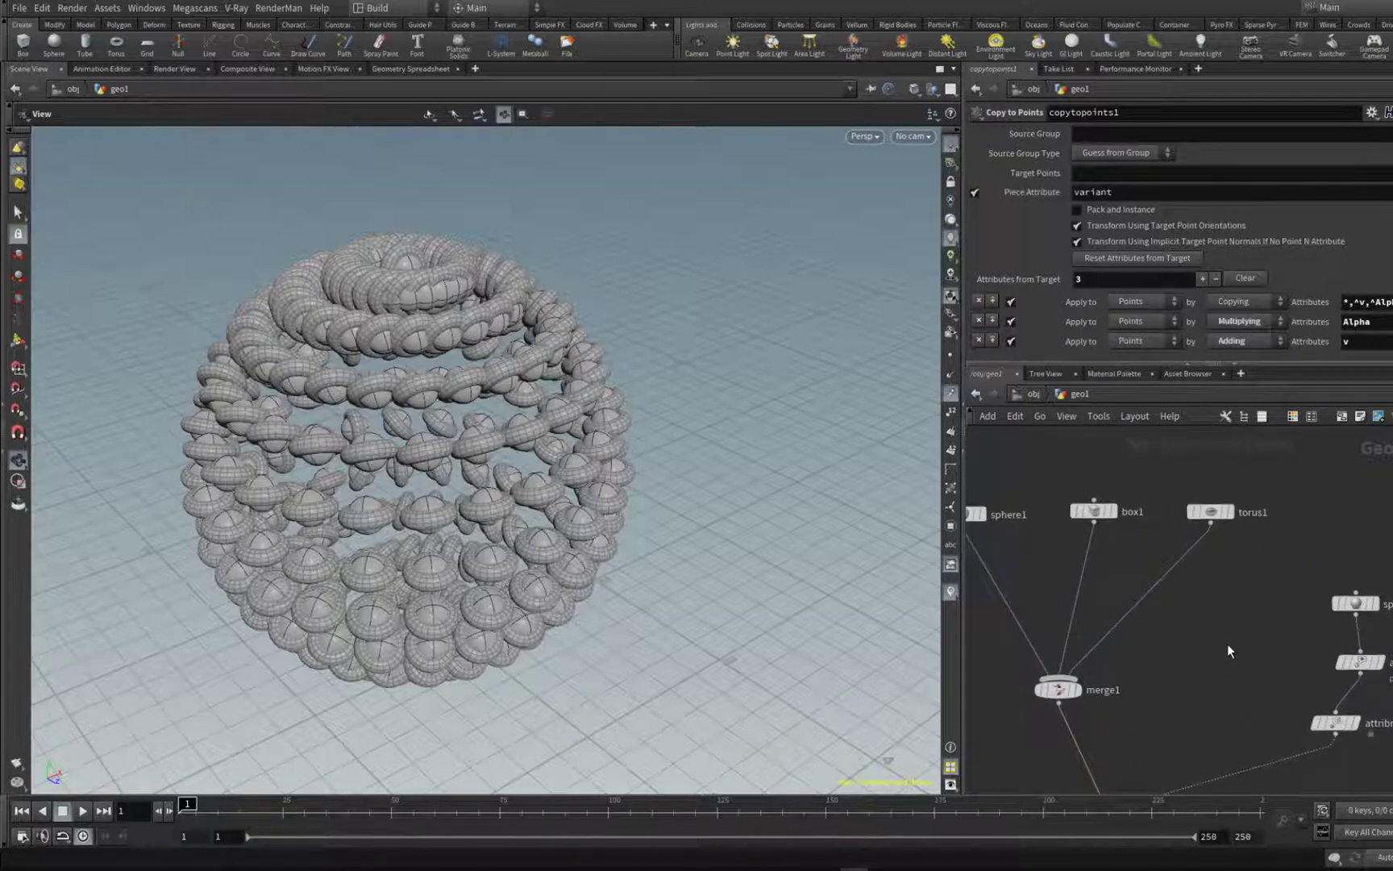
key(tab)
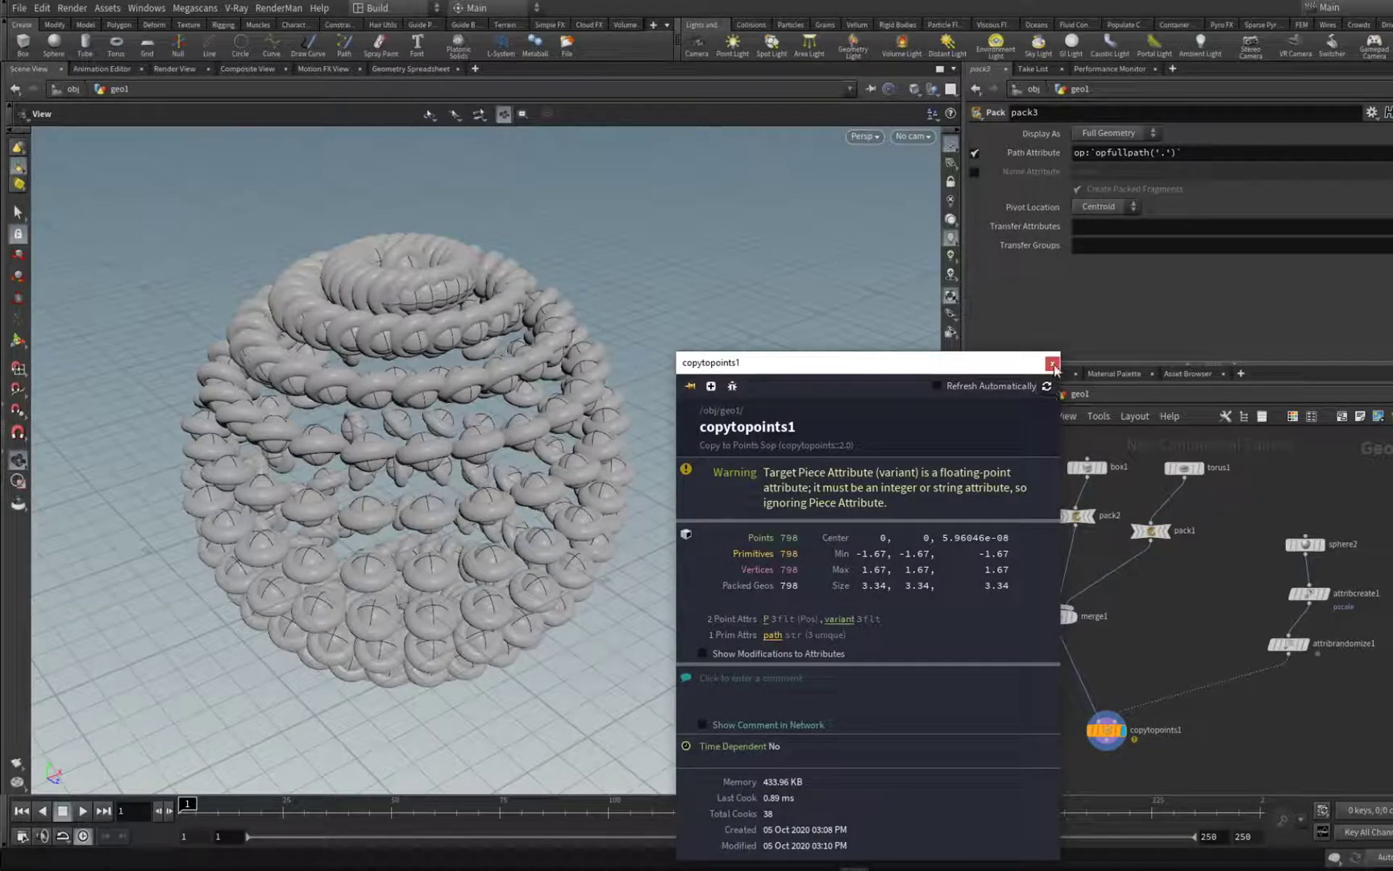
click(1055, 362)
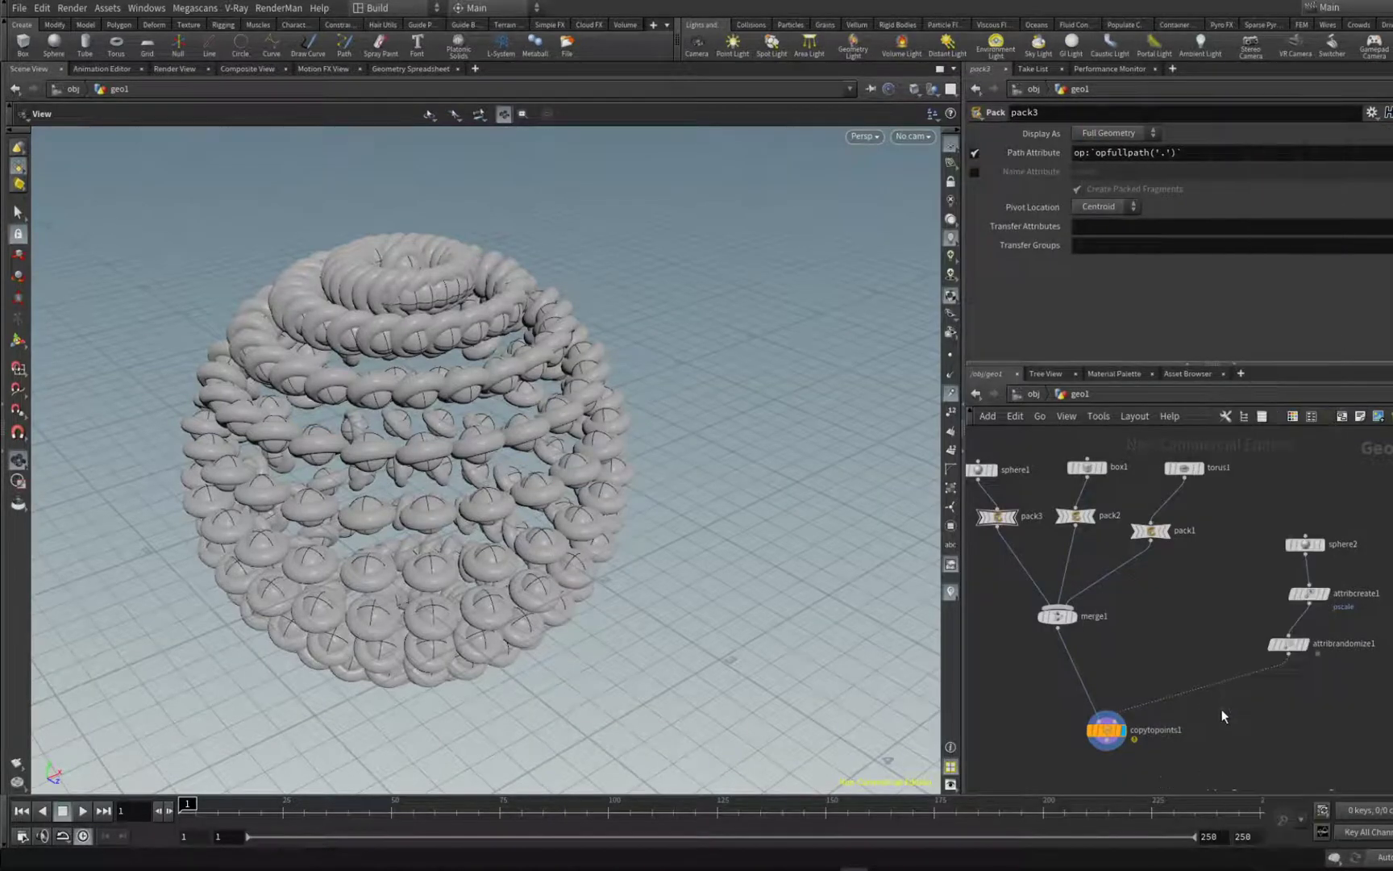
Step: Add an Attribute Cast after attribrandomize1 converting variant to a 32-bit integer
click(1238, 682)
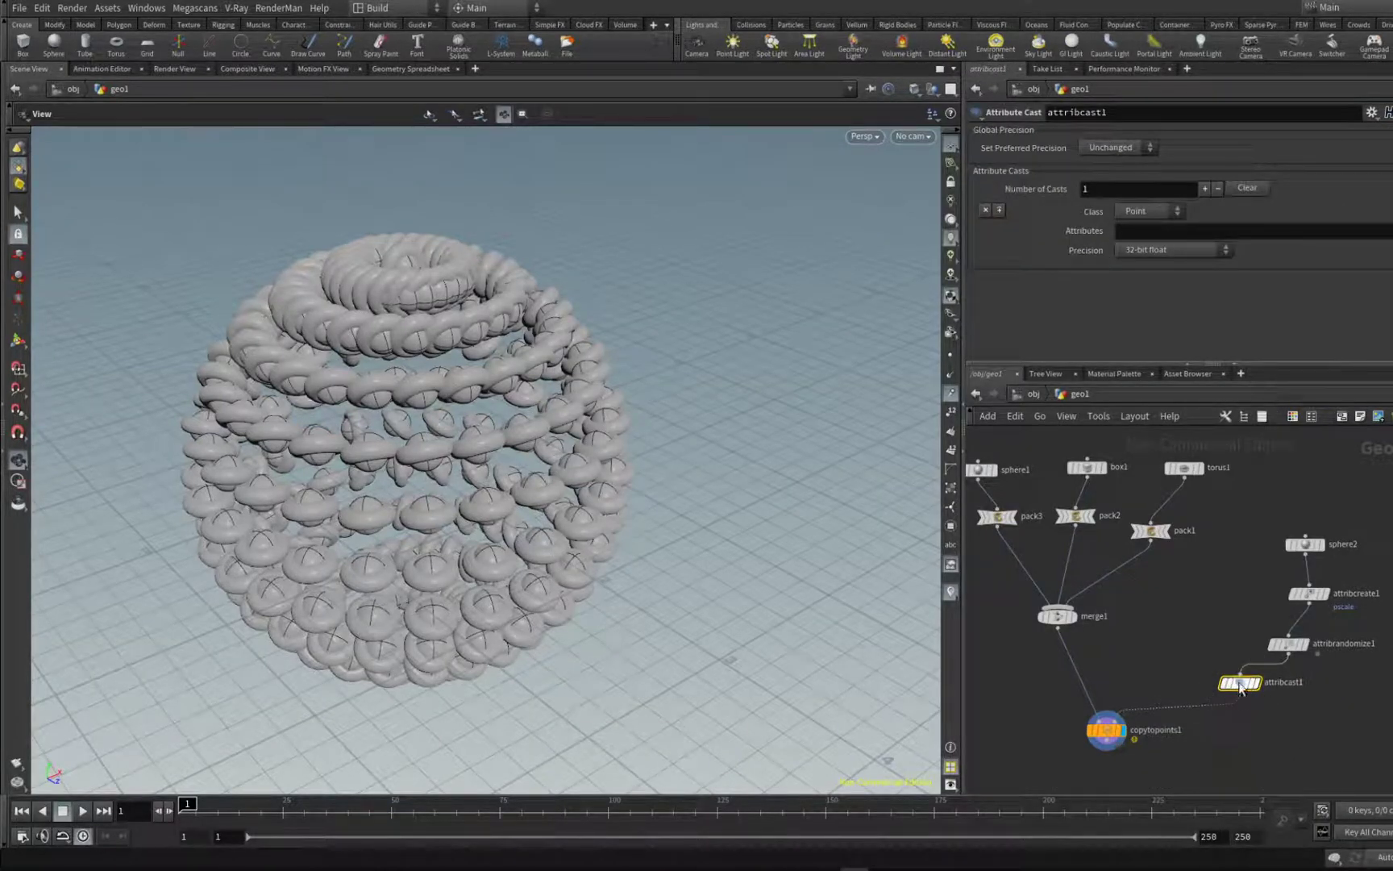
click(1244, 231)
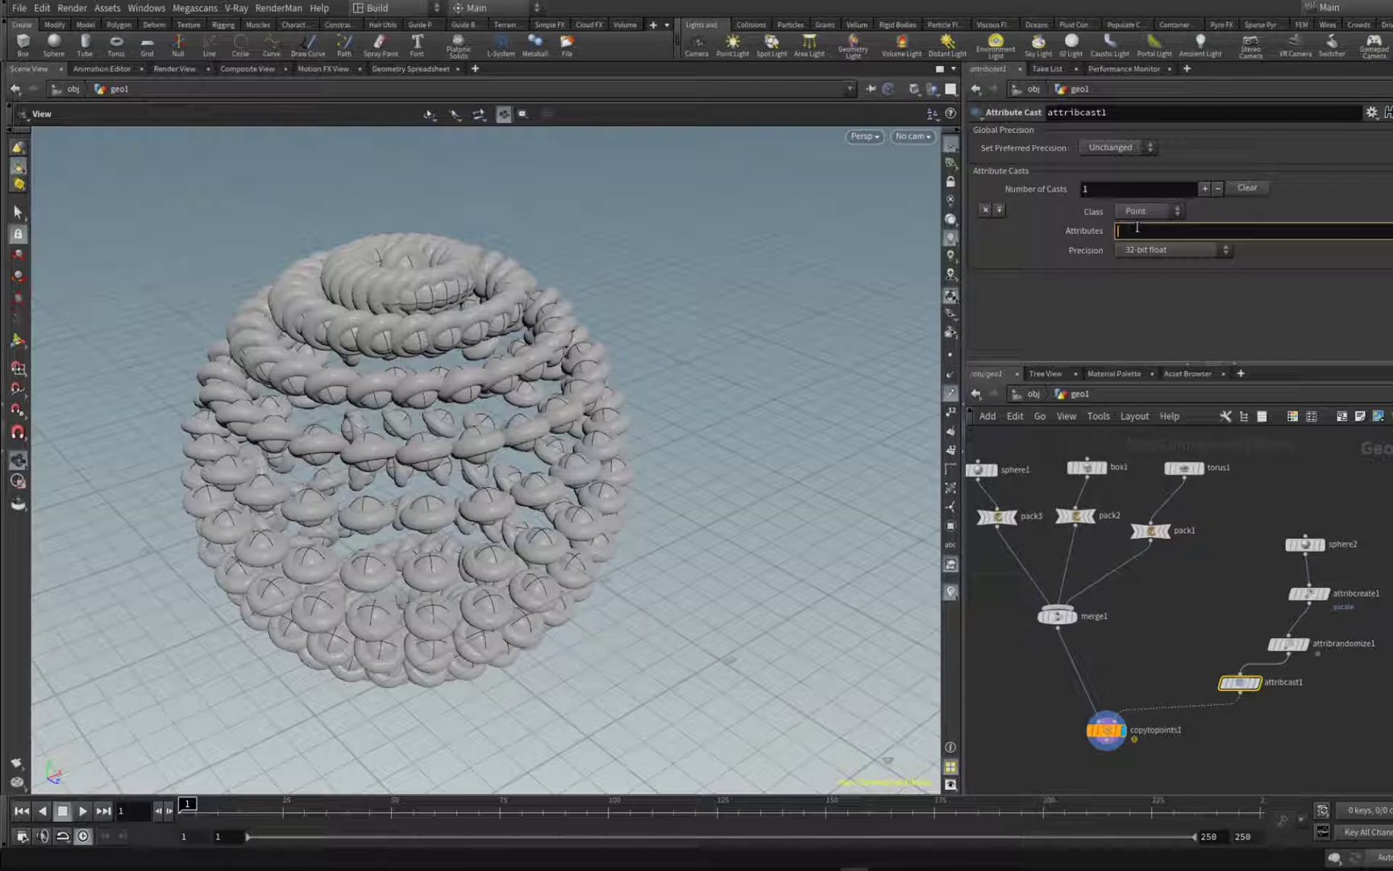
text(variant)
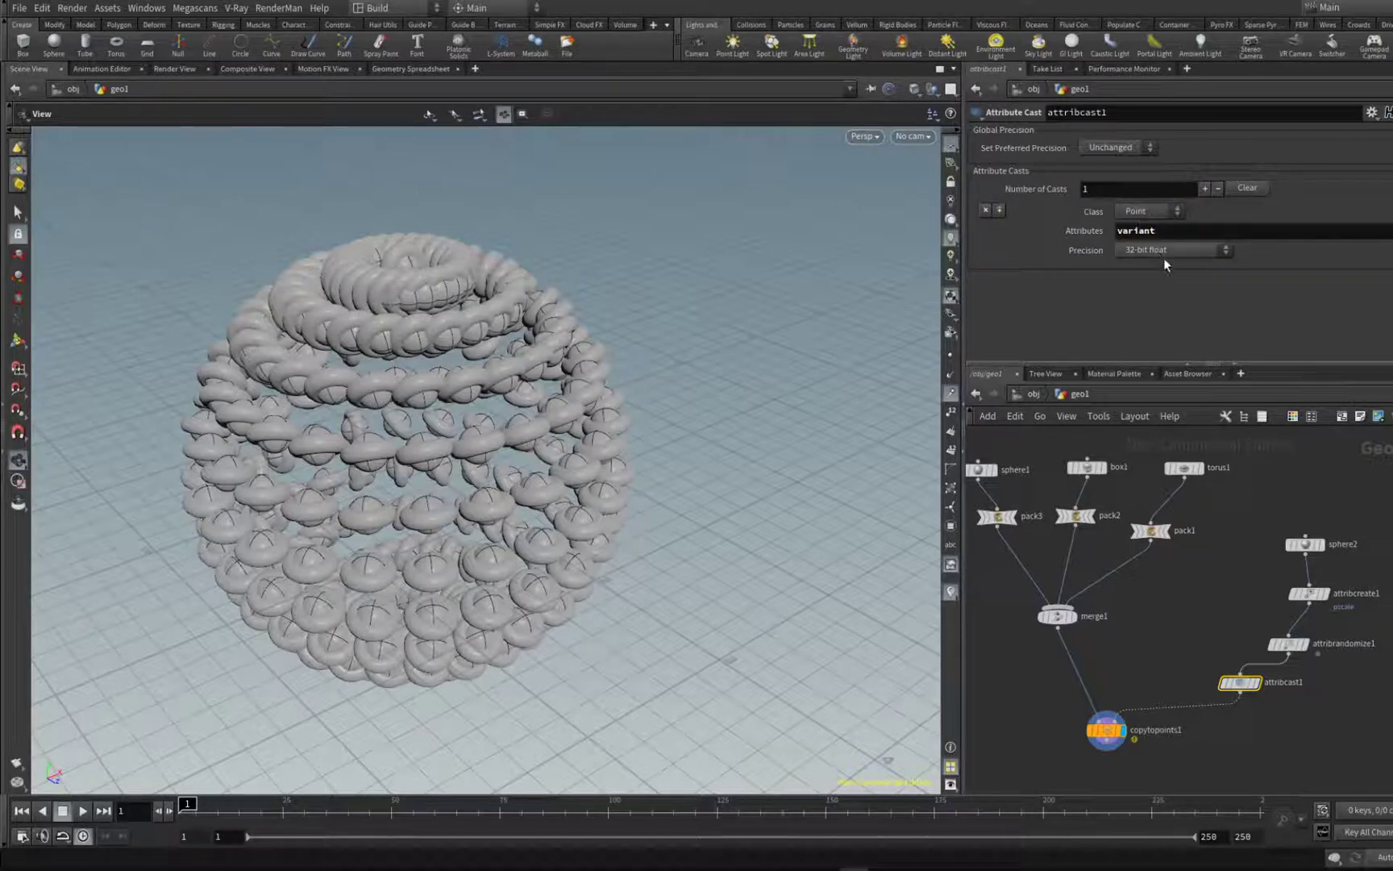
click(1174, 250)
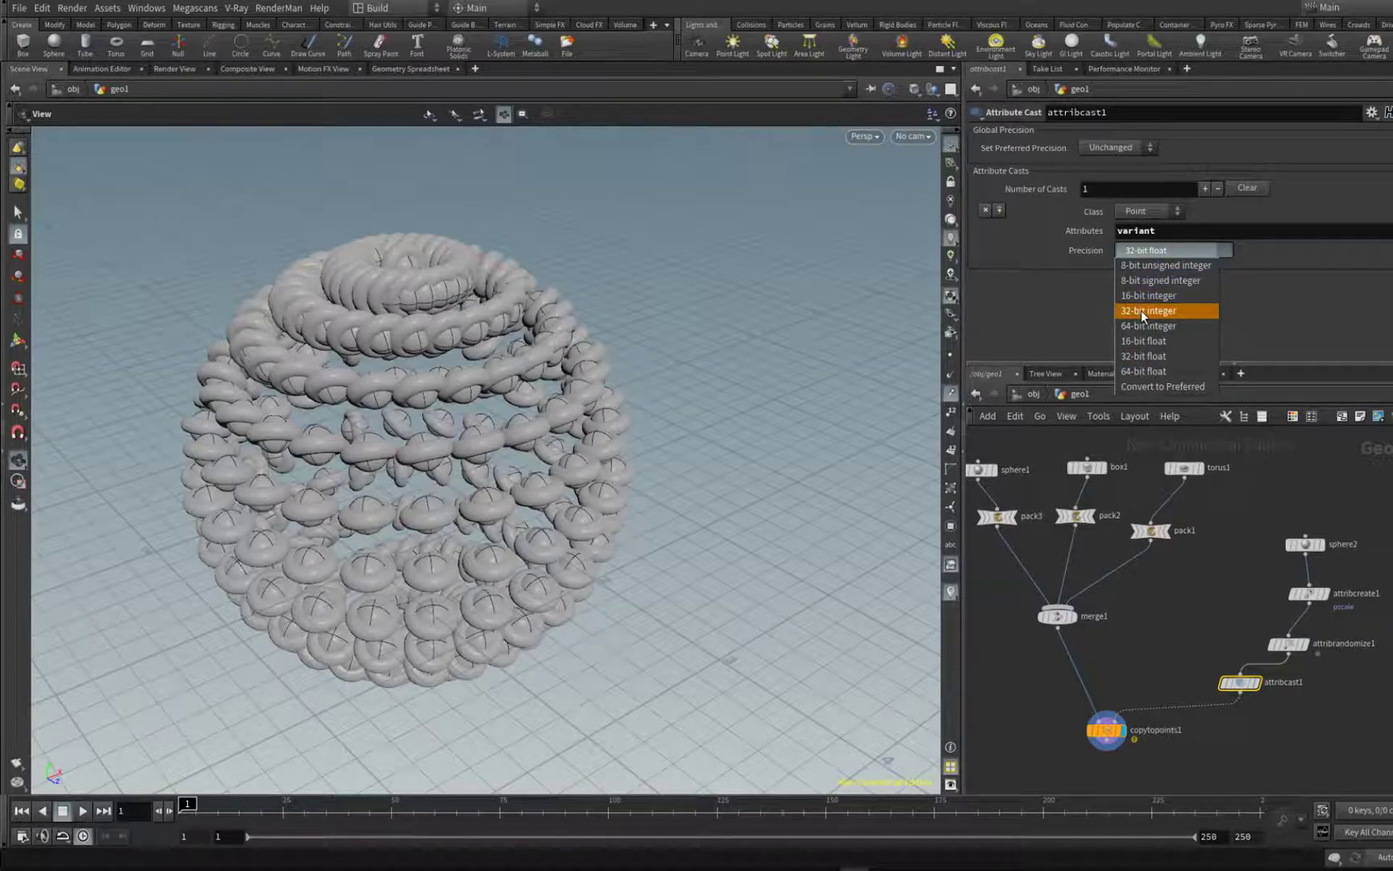
click(1148, 310)
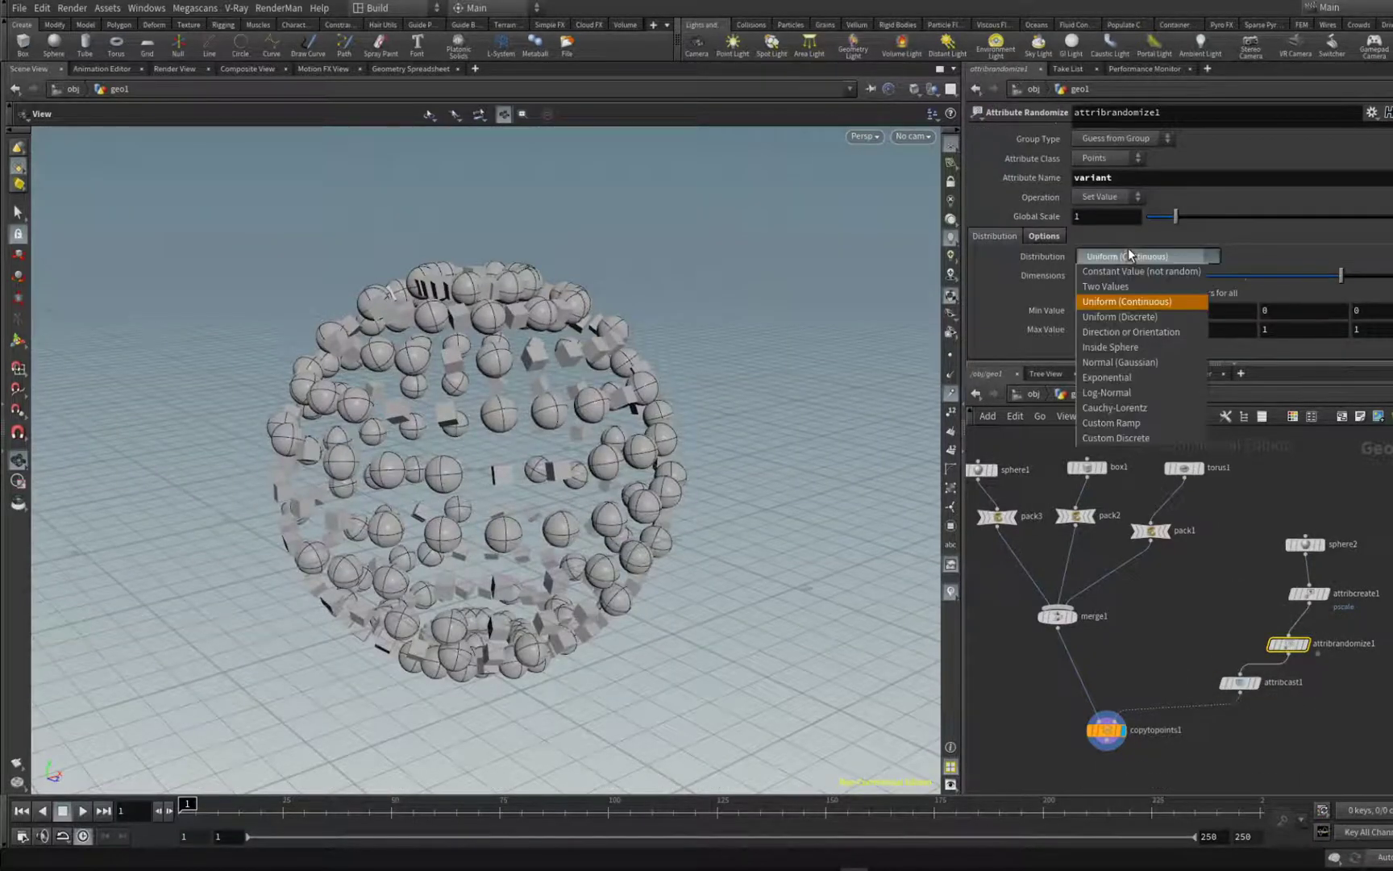
Step: Give attribrandomize1 a Custom Ramp distribution, reshape the ramp, and set Global Scale to about 2.53
click(1111, 423)
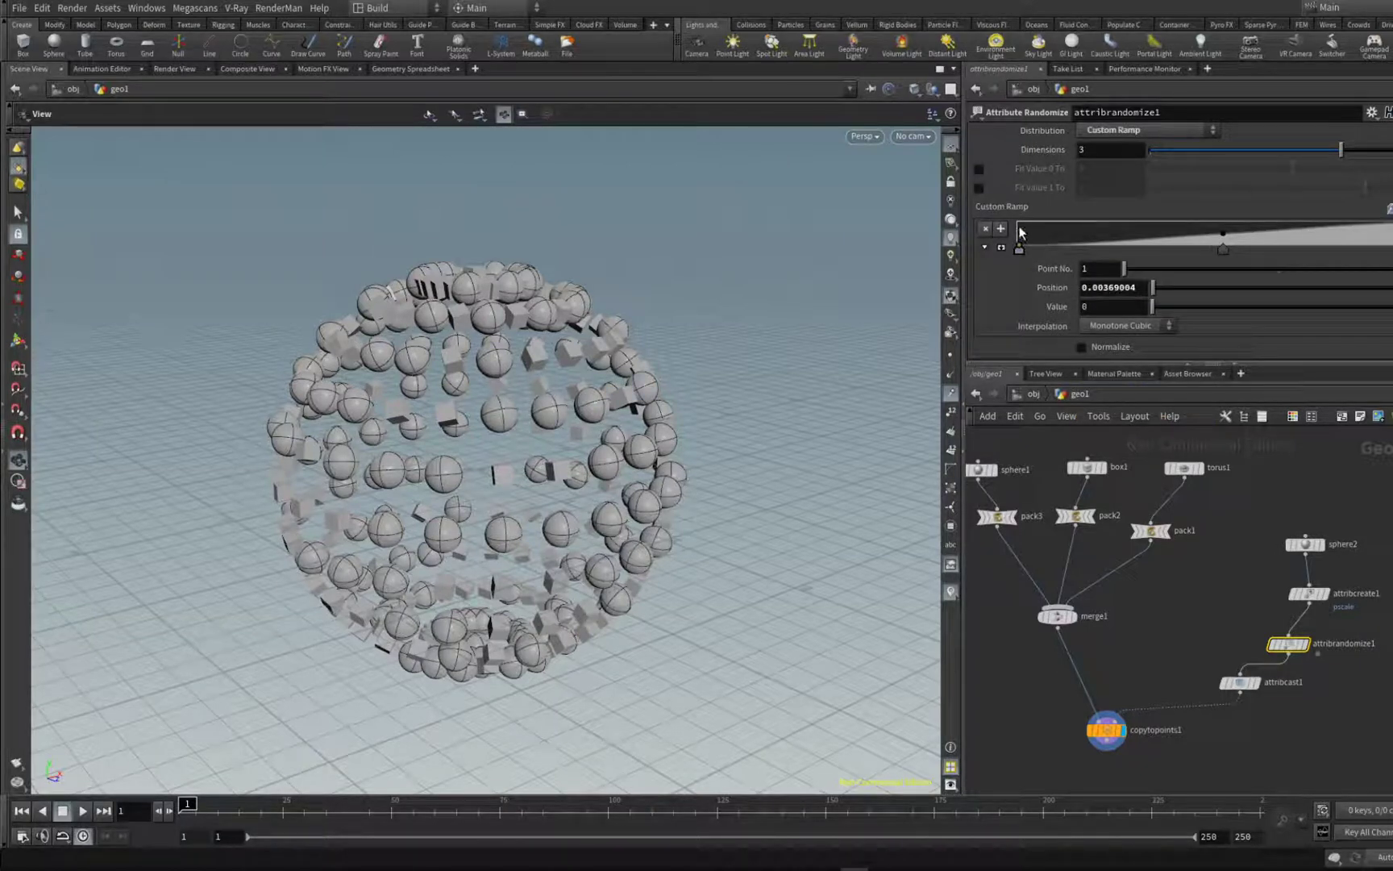
drag(1156, 306, 1235, 306)
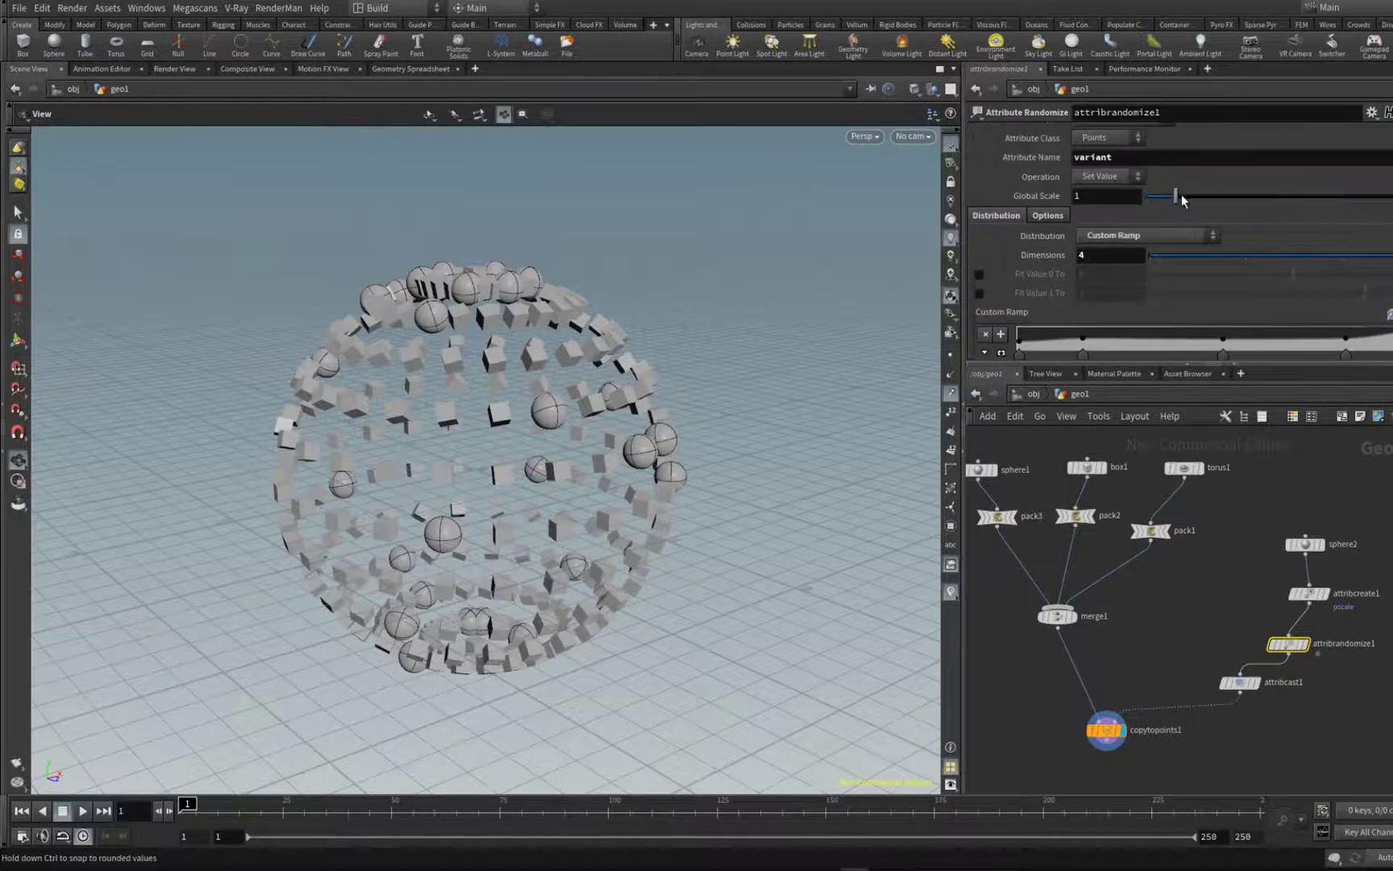
drag(1174, 195, 1242, 195)
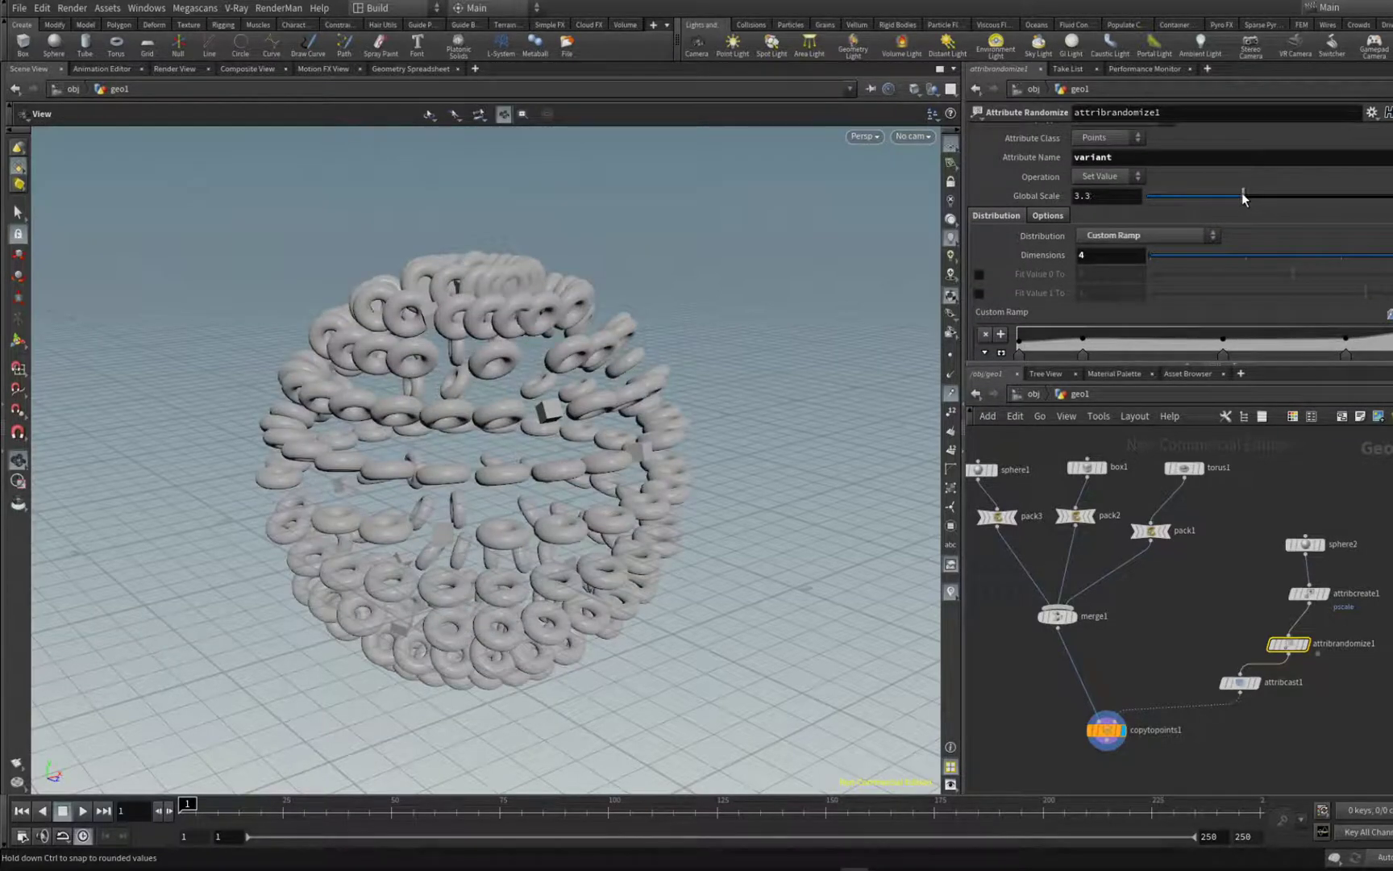
drag(1242, 197, 1219, 197)
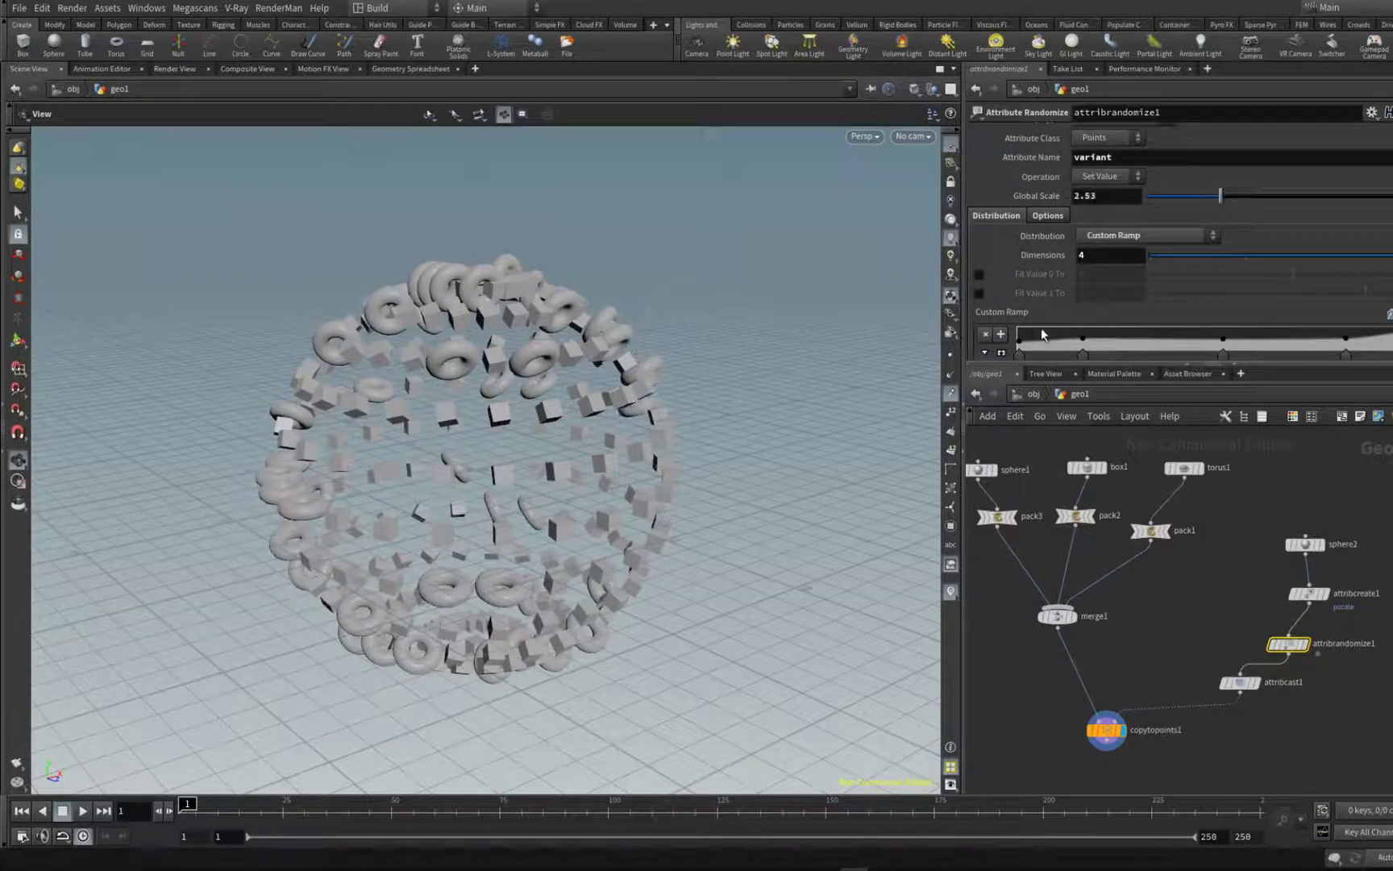